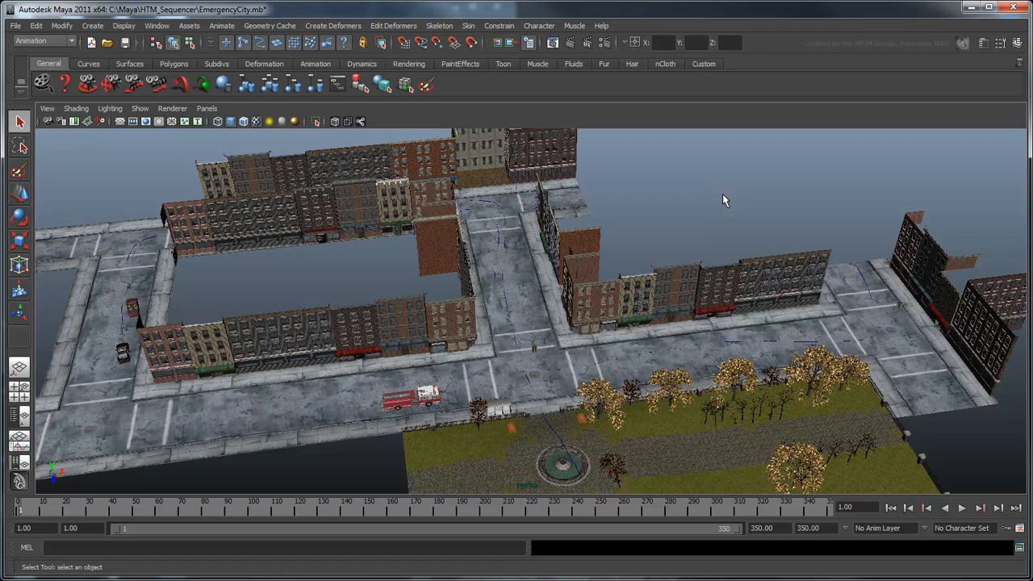
mouse_move(720, 210)
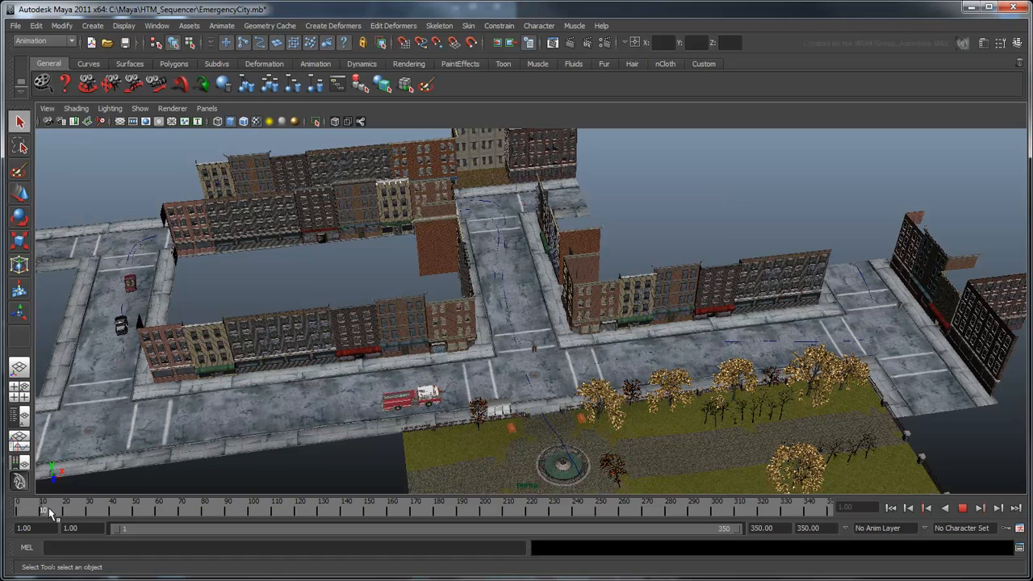
Step: Preview the vehicles moving, then return to a single perspective view
left_click_drag(45, 508, 313, 508)
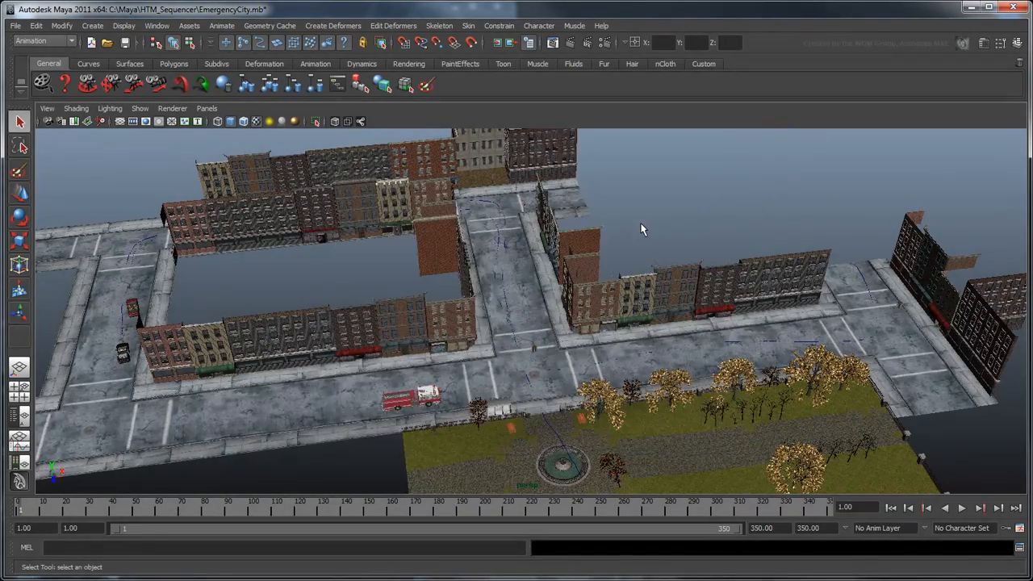
left_click(94, 26)
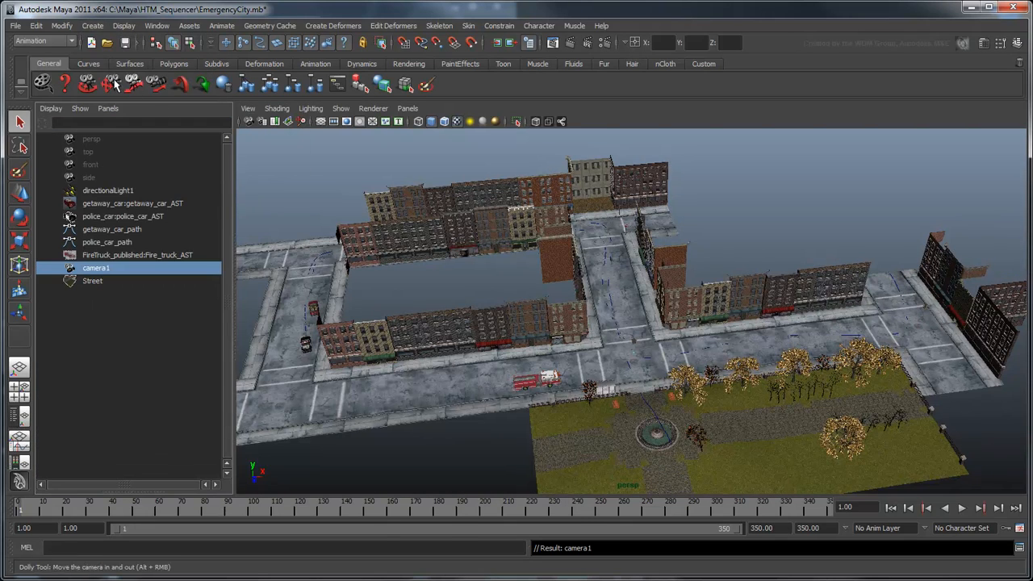
left_click(42, 25)
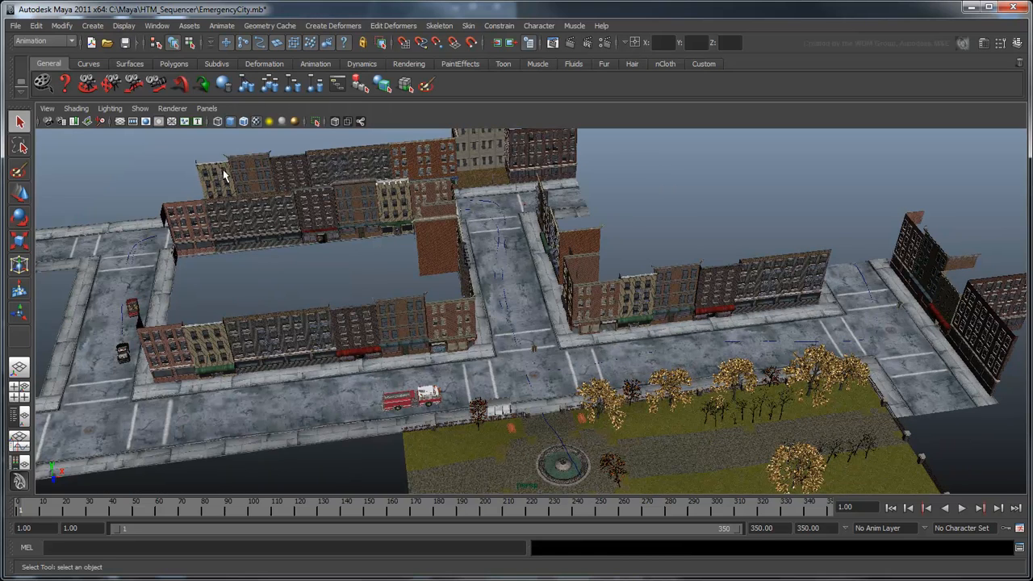
Step: Switch to the saved Persp/Camera Sequencer panel layout
left_click(207, 108)
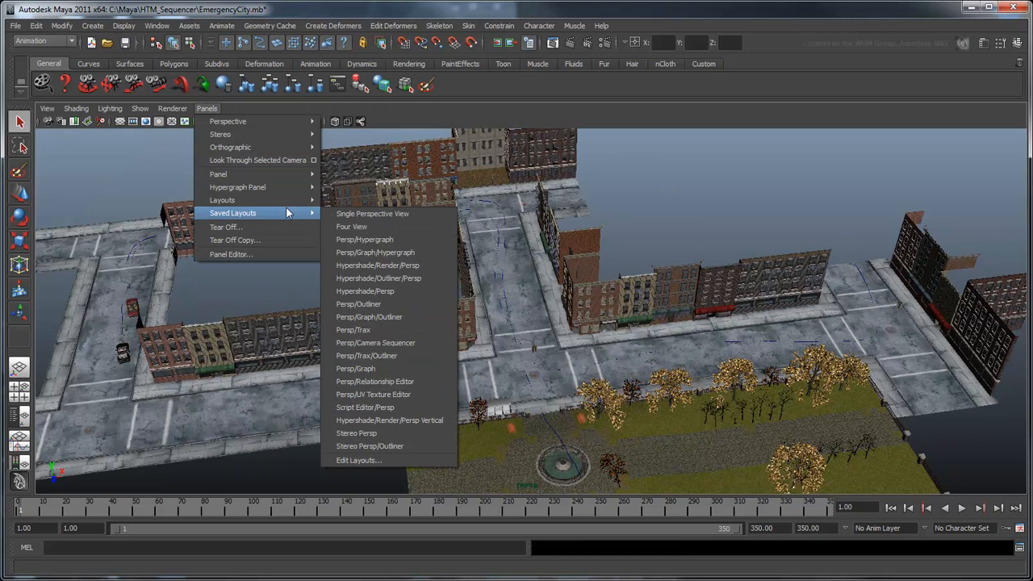
mouse_move(375, 343)
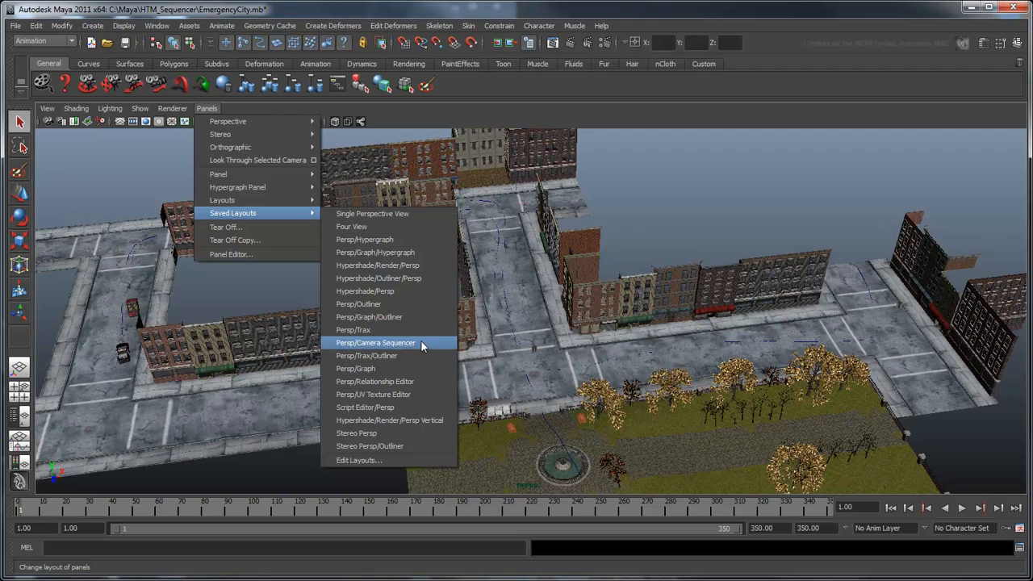
left_click(371, 342)
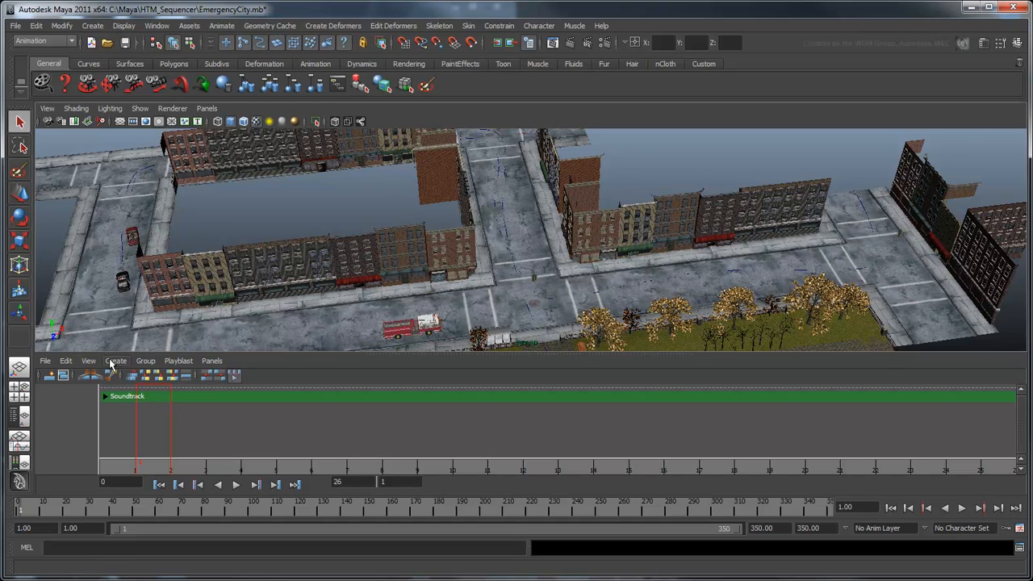
Step: Start a new shot in the Create Shot options using camera1
left_click(116, 362)
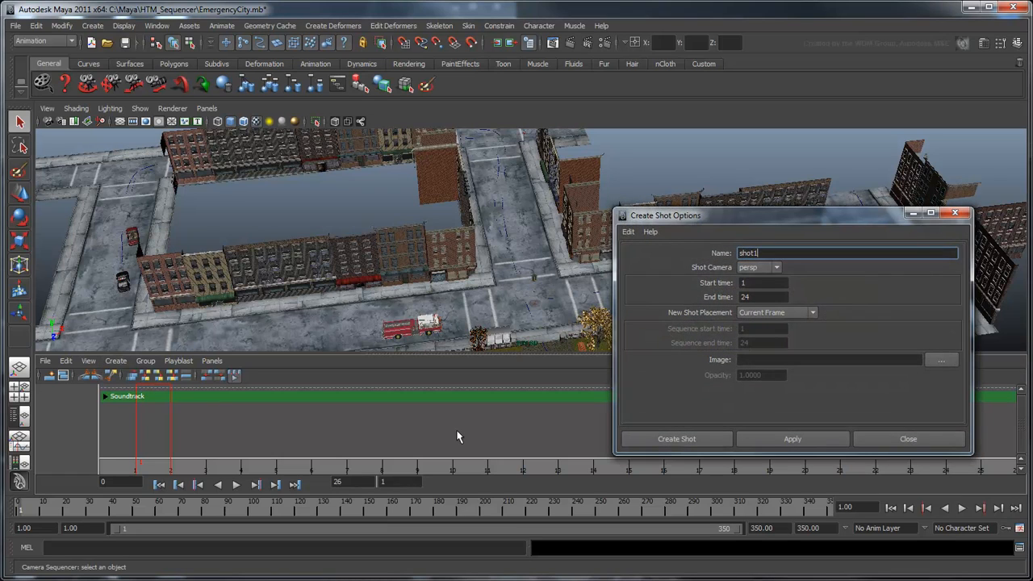
left_click(777, 268)
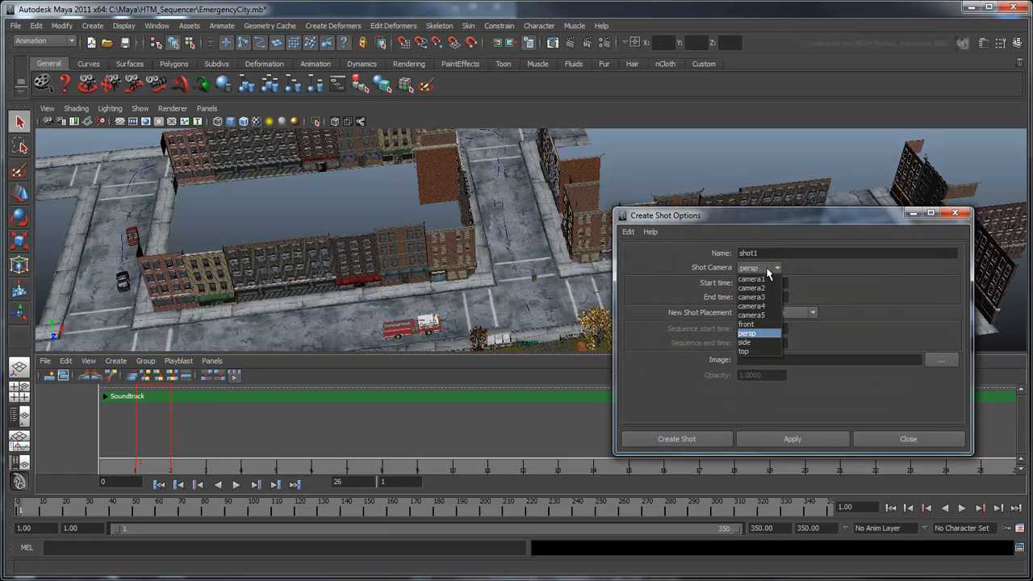
left_click(749, 277)
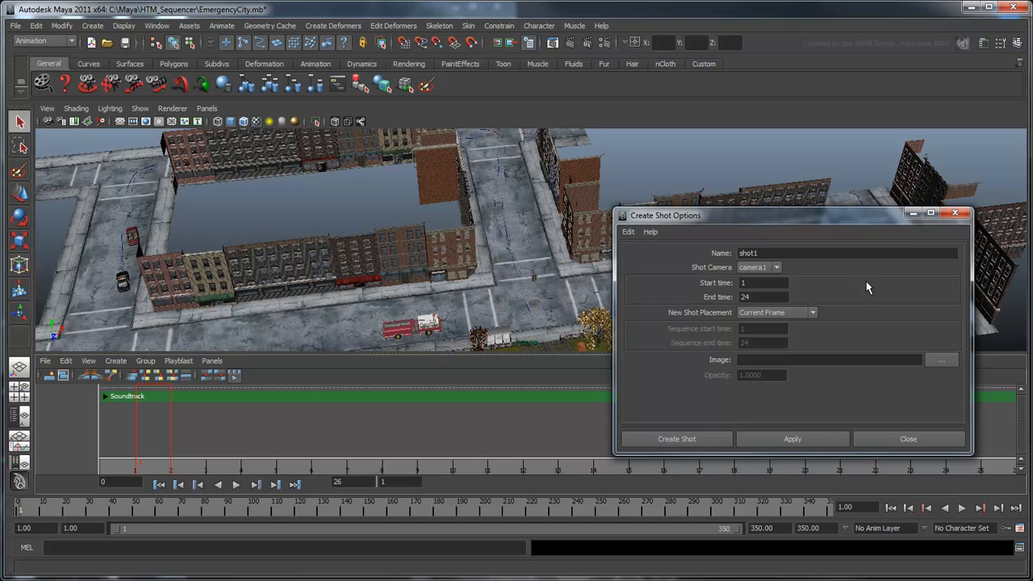
mouse_move(869, 289)
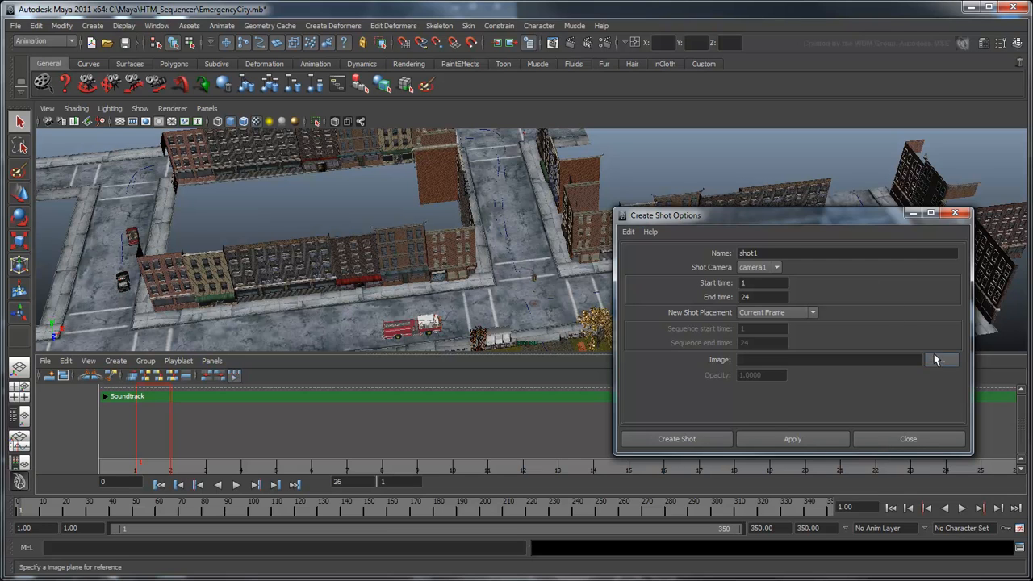
Step: Attach storyboard_shot1.jpg at opacity 0.5 and create shot1
left_click(941, 358)
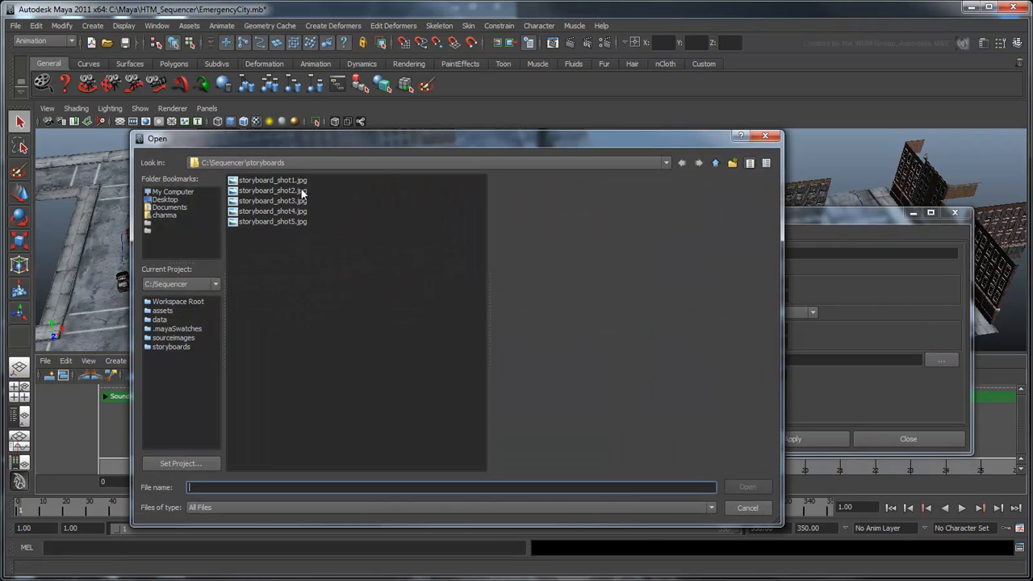
left_click(272, 181)
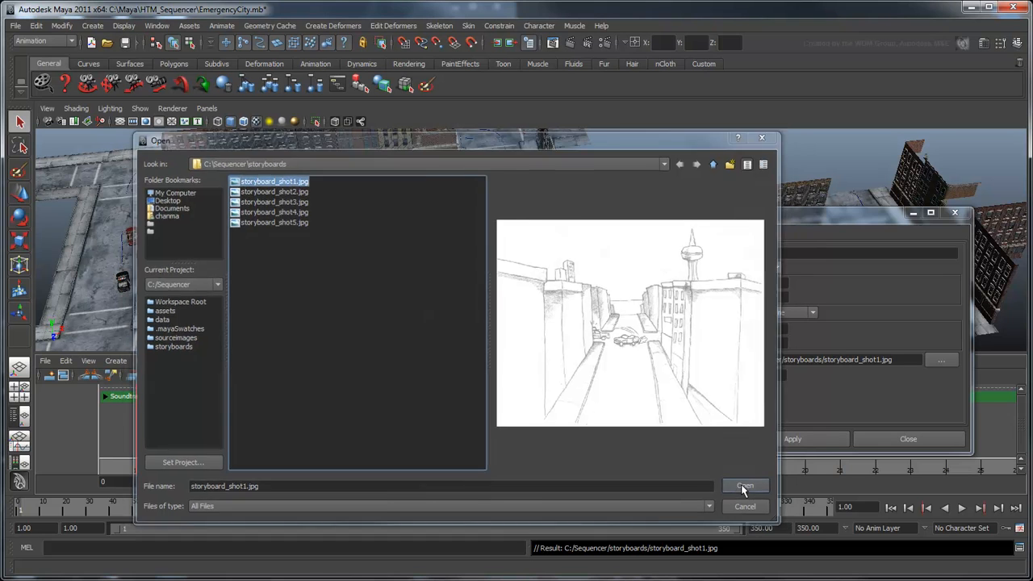
left_click(746, 486)
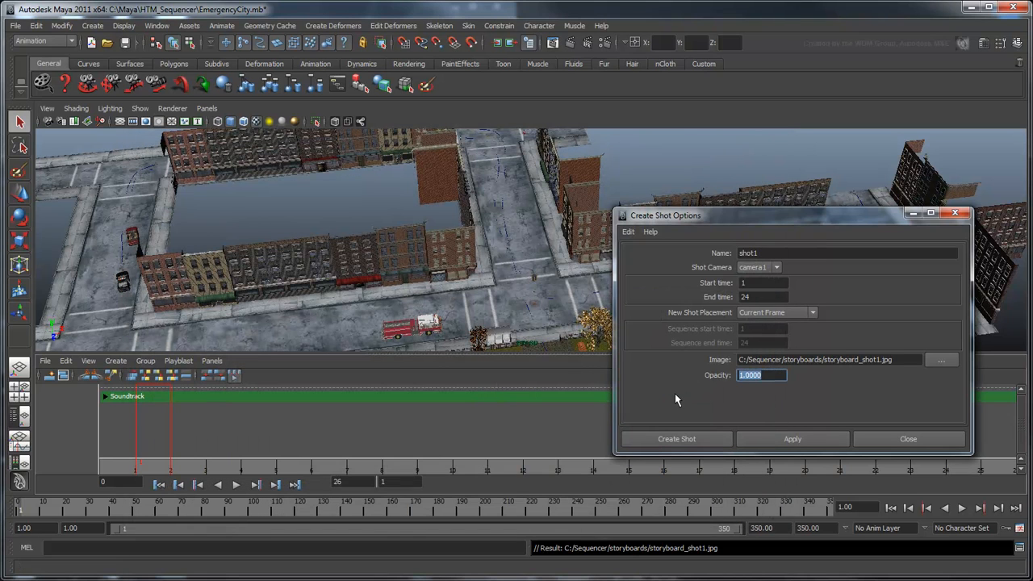
type("0.5")
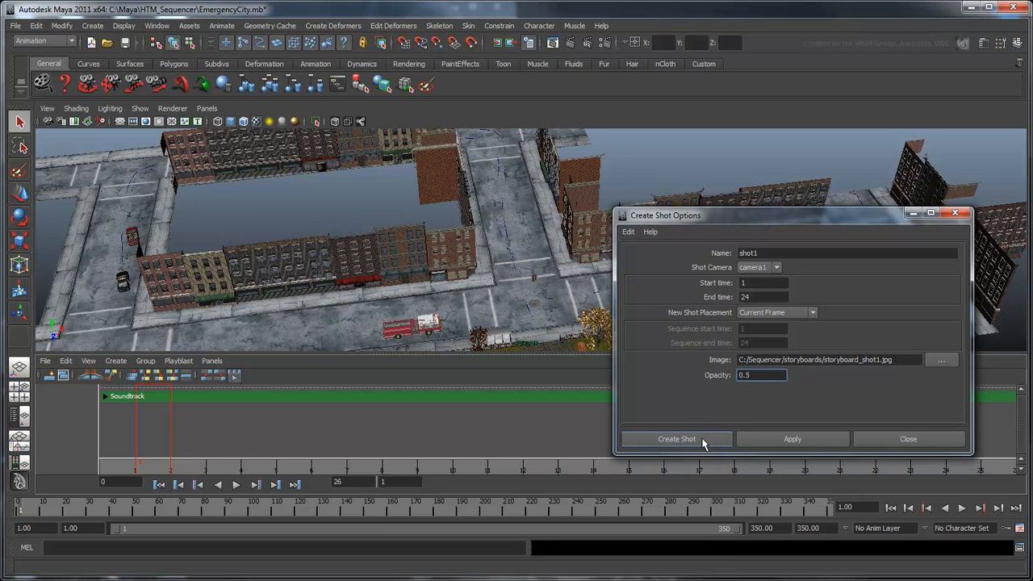
left_click(677, 439)
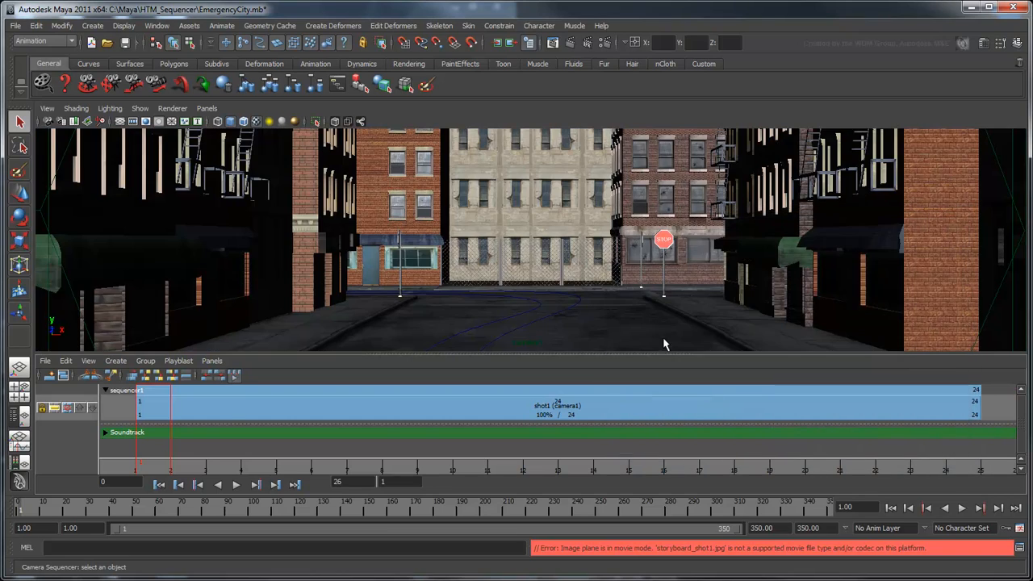
mouse_move(657, 329)
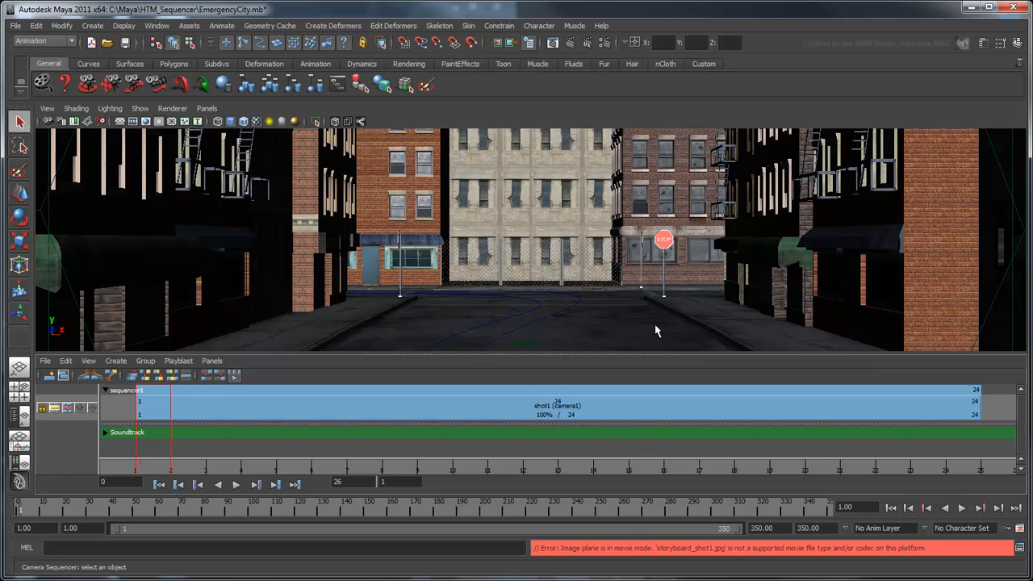
mouse_move(265, 330)
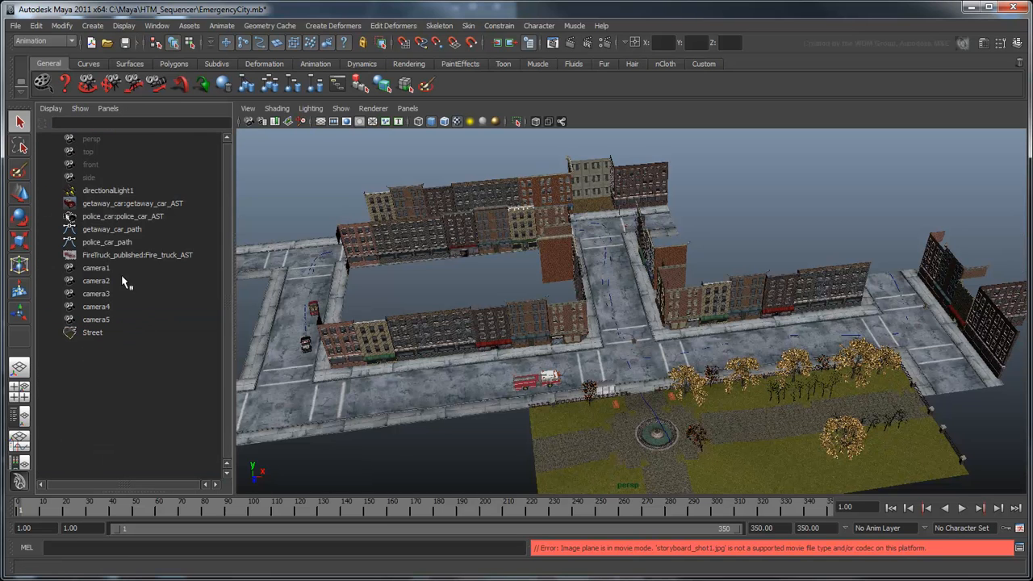
Step: Set camera1's imagePlane1 Type to Image File in the Attribute Editor
left_click(97, 268)
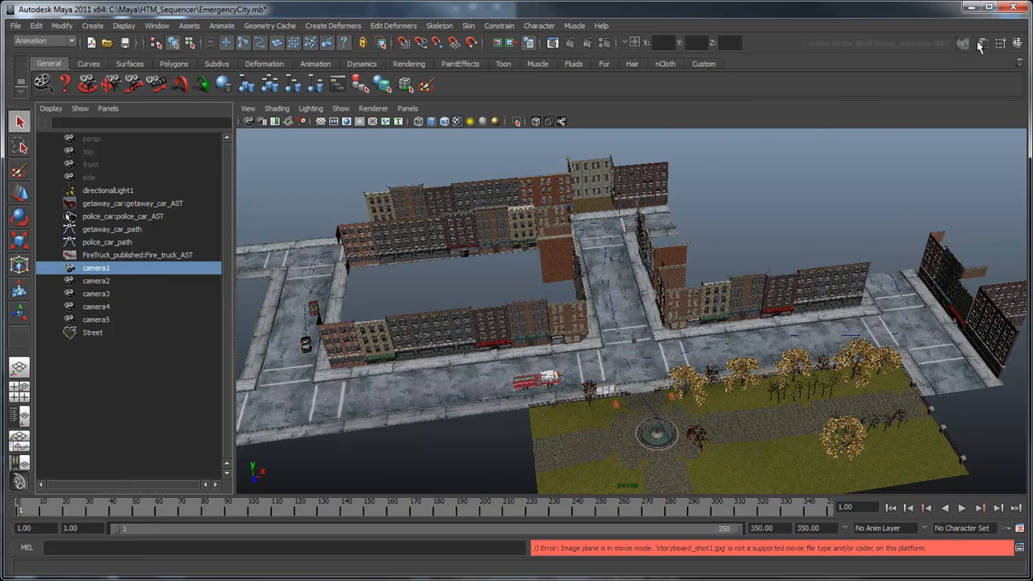
left_click(981, 45)
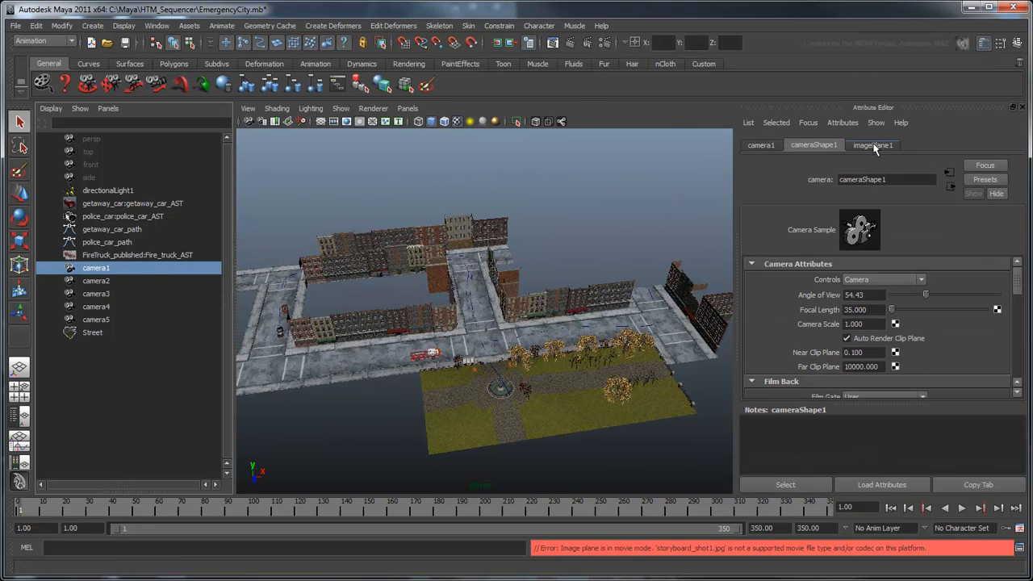
left_click(872, 145)
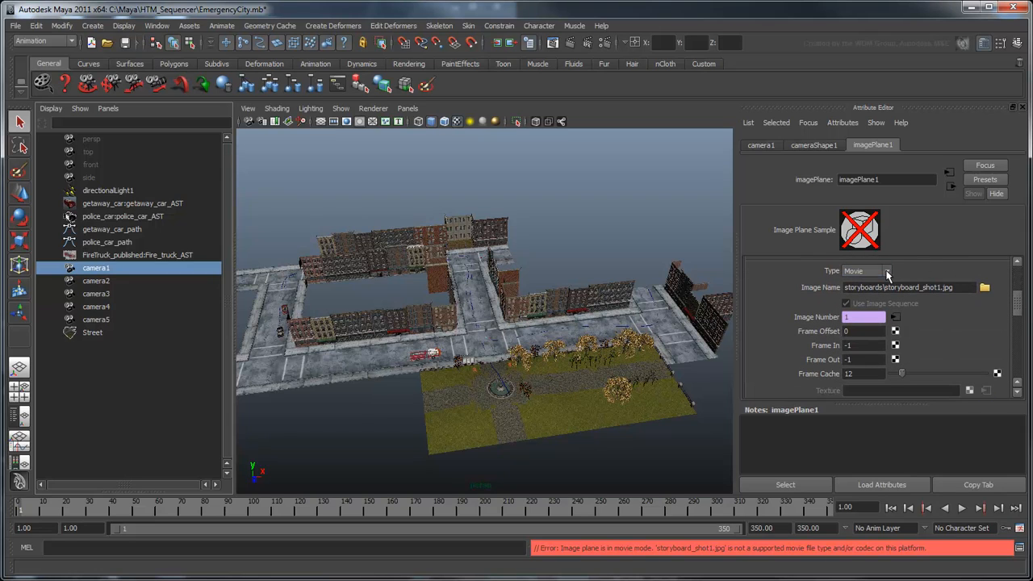
left_click(888, 272)
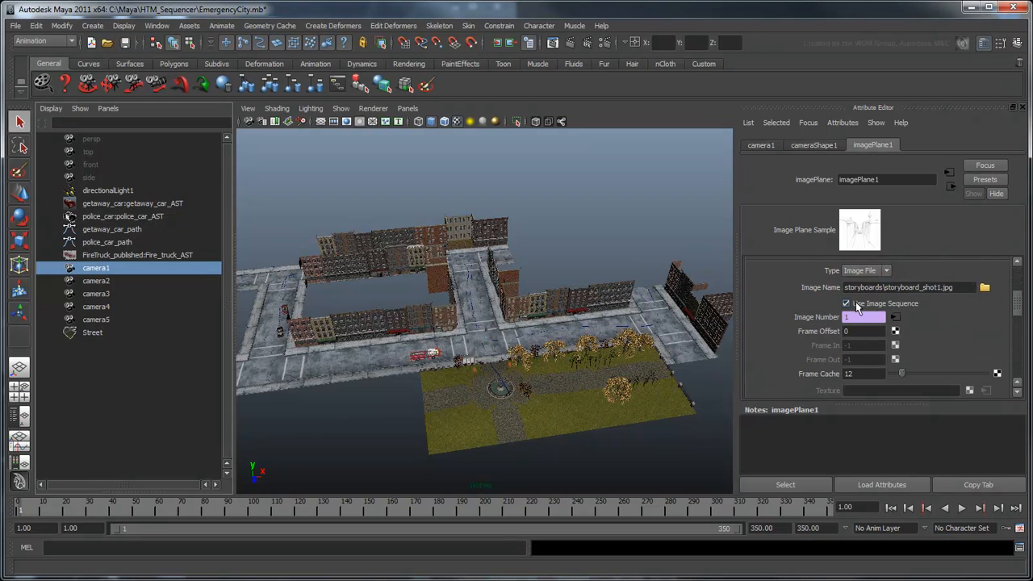
left_click(846, 303)
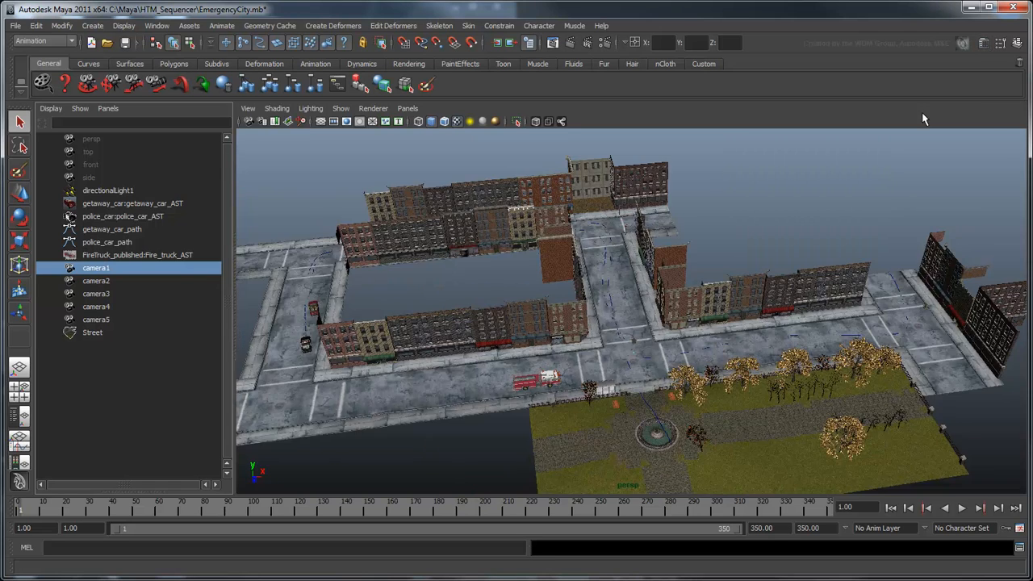
Step: Look through camera1 and tumble/track it to line the street up with the storyboard sketch
left_click(207, 108)
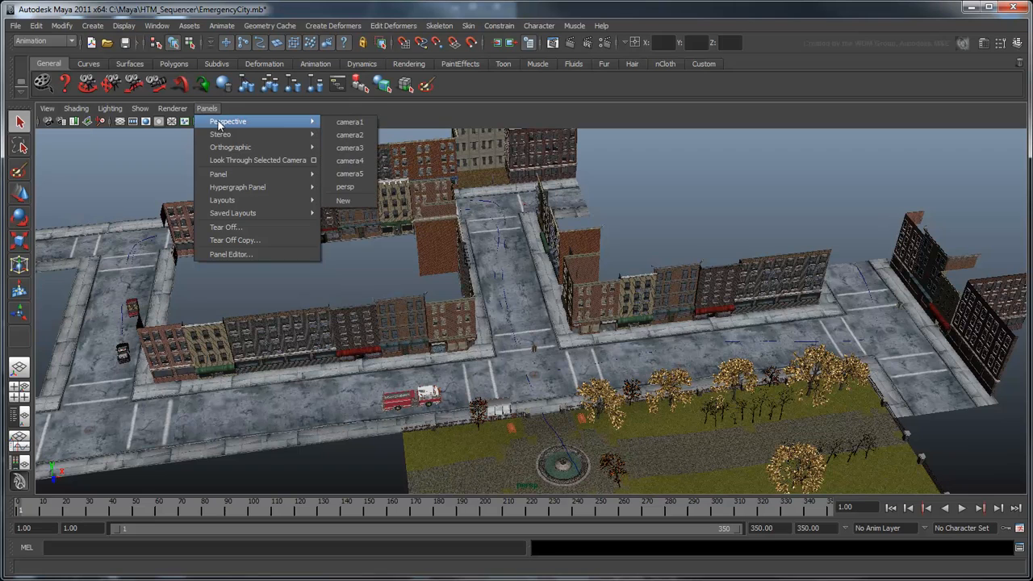
left_click(356, 123)
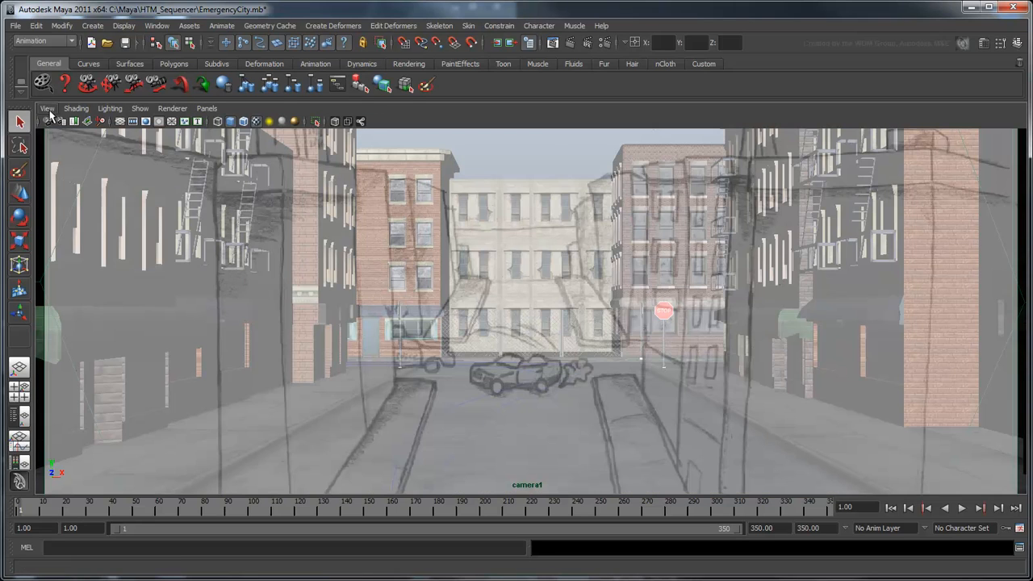
left_click(45, 108)
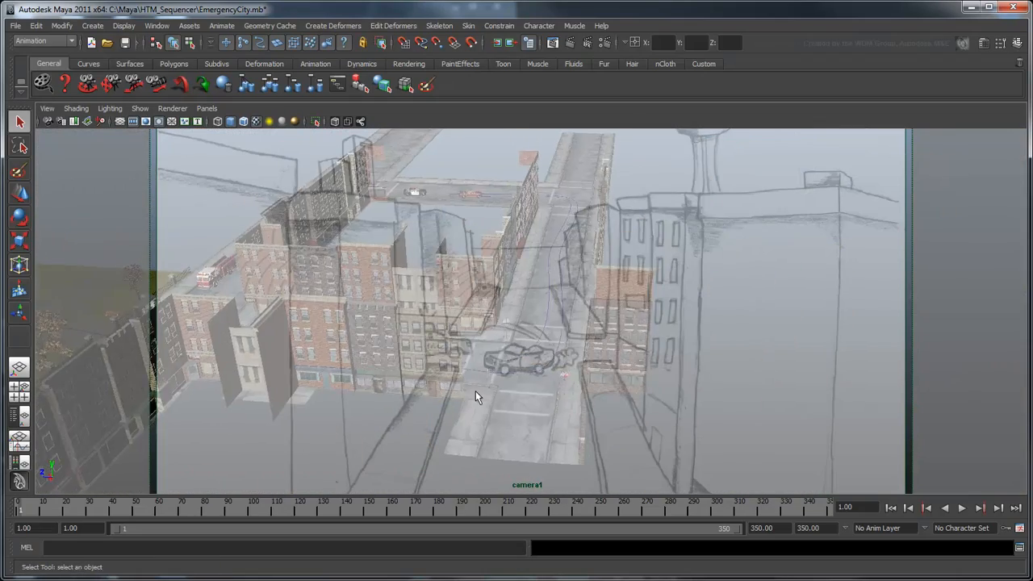
left_click_drag(477, 396, 475, 410)
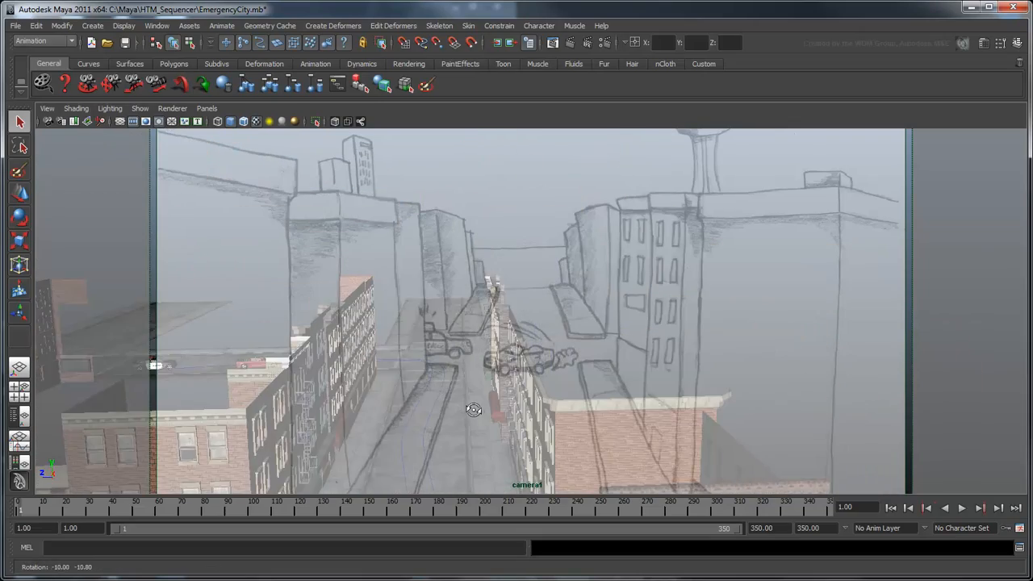
left_click_drag(474, 410, 642, 275)
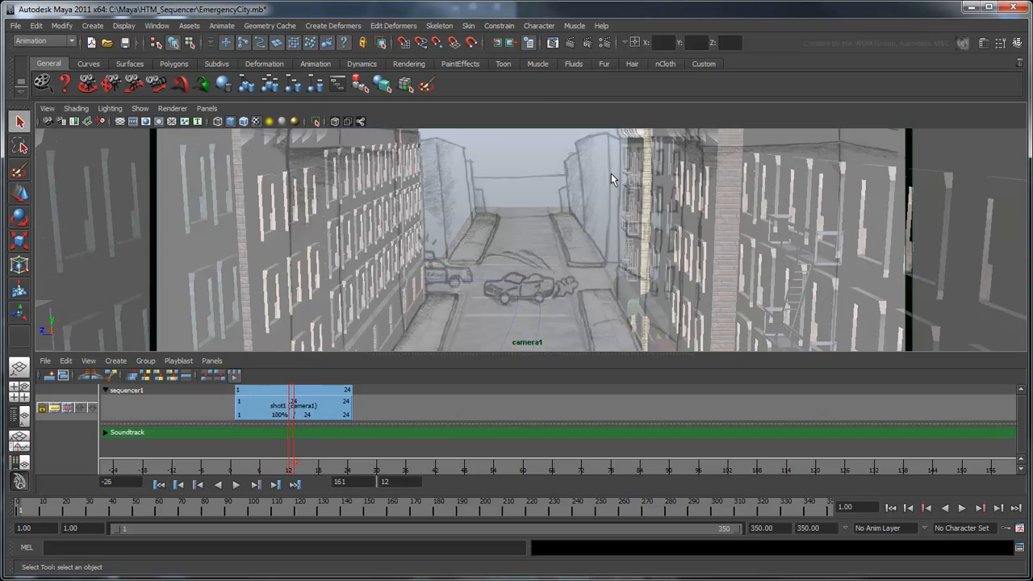
mouse_move(97, 351)
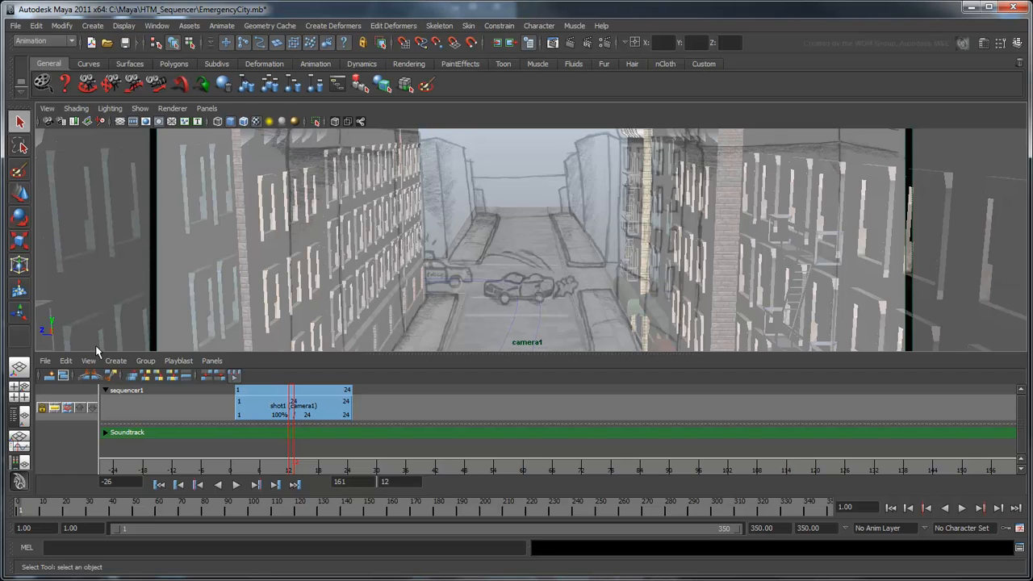
Step: Preview the chase, then stretch shot1 to end at frame 100 and move the time there
left_click(65, 361)
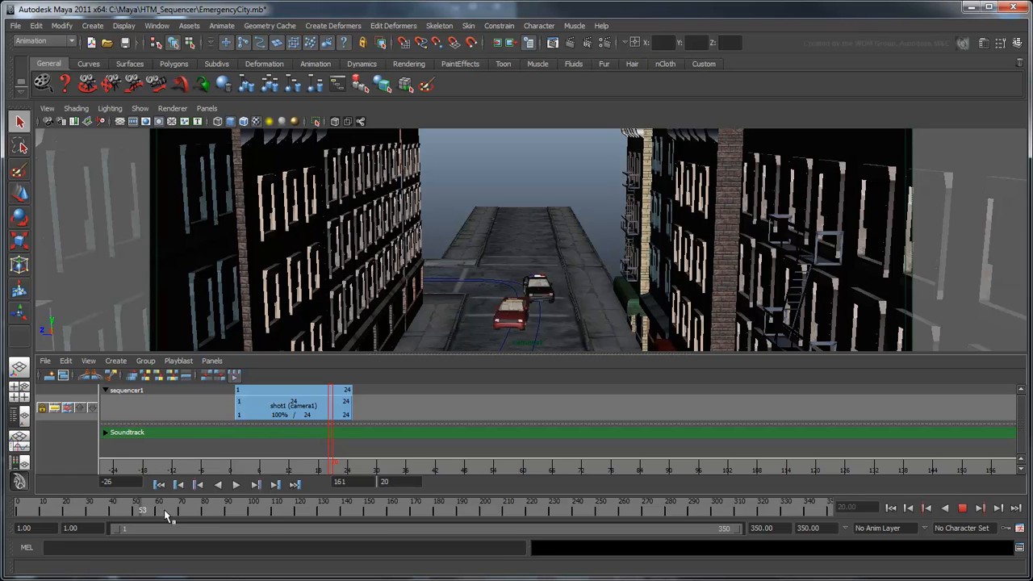
left_click_drag(142, 510, 255, 510)
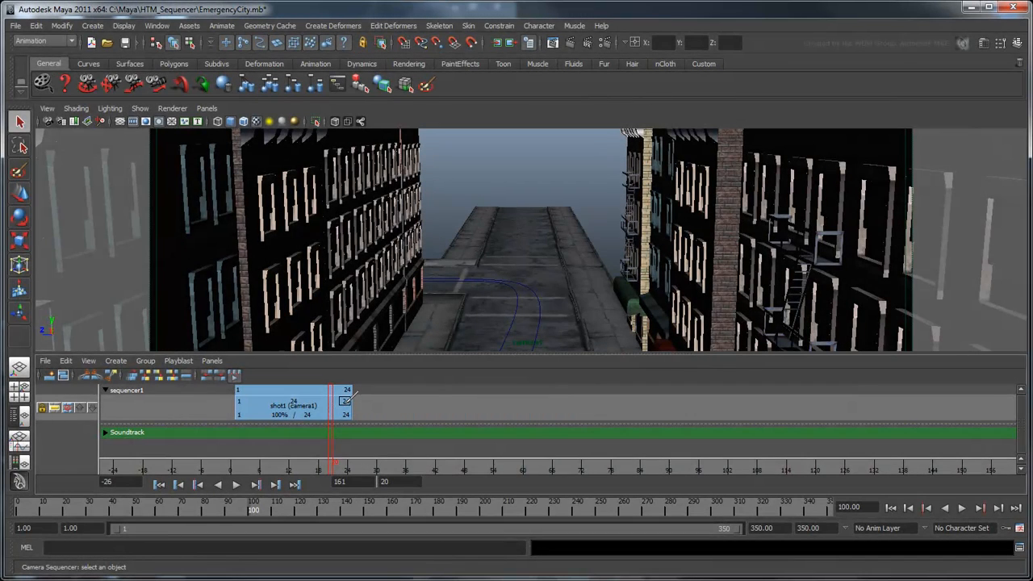
left_click_drag(347, 400, 646, 400)
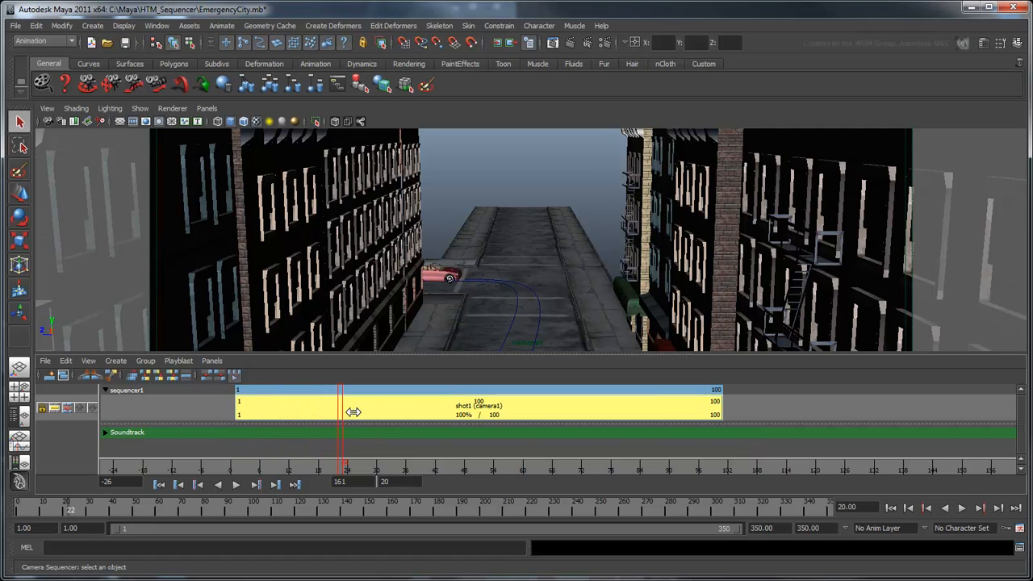
left_click_drag(342, 412, 605, 412)
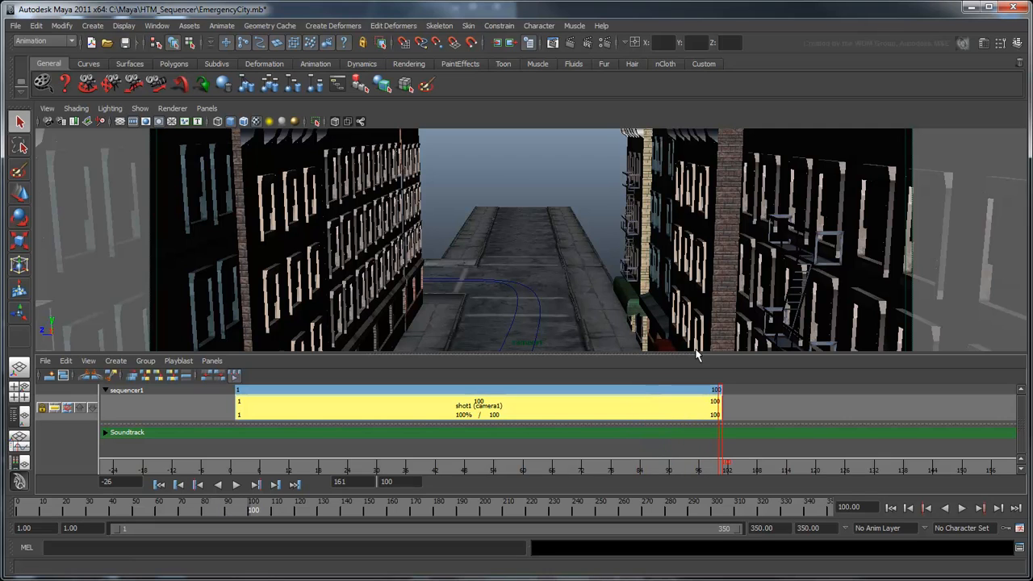
Step: Set up a camera2 shot from frame 101 to 200 placed after the current shot
left_click(116, 362)
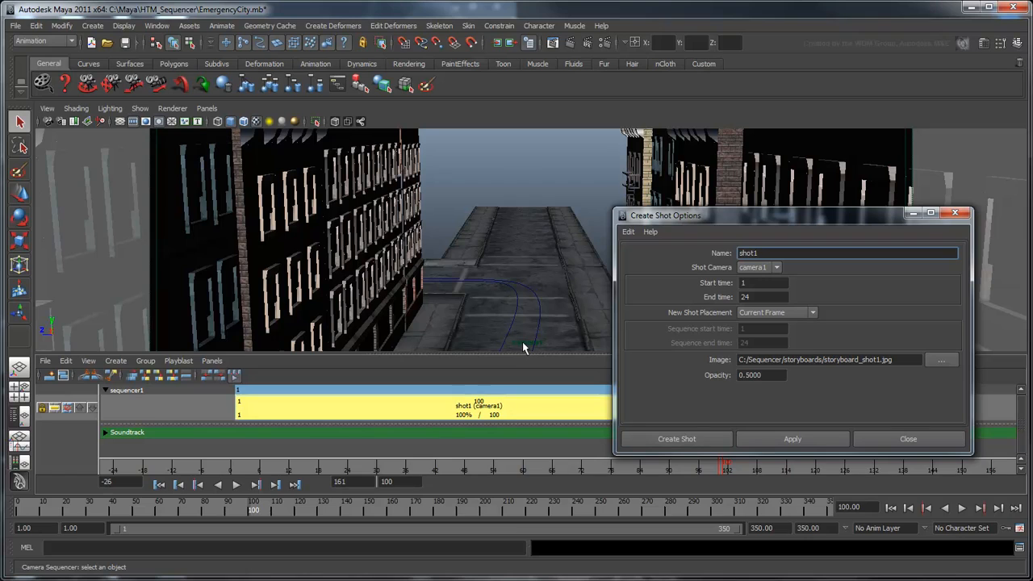
left_click(775, 268)
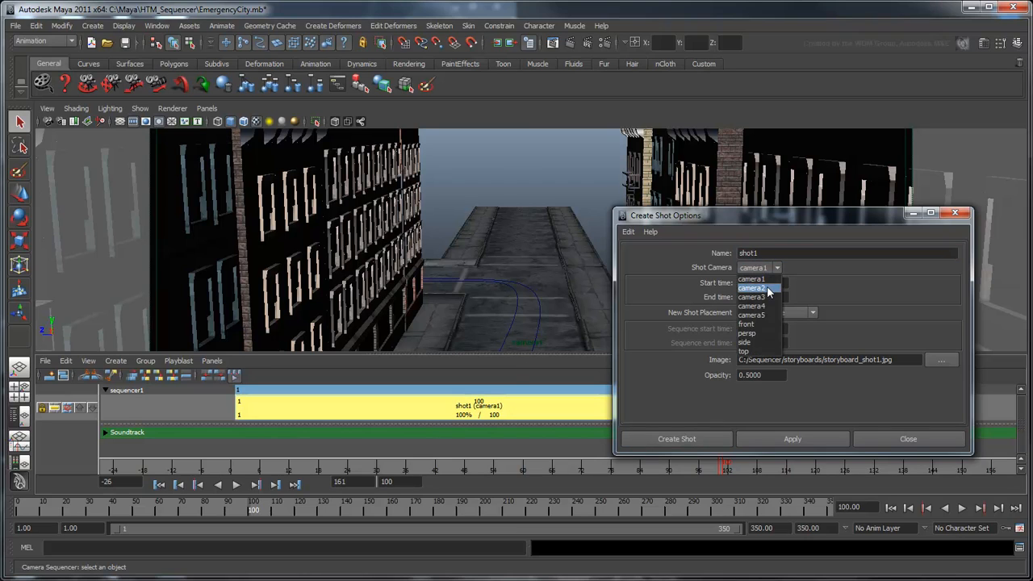
left_click(752, 288)
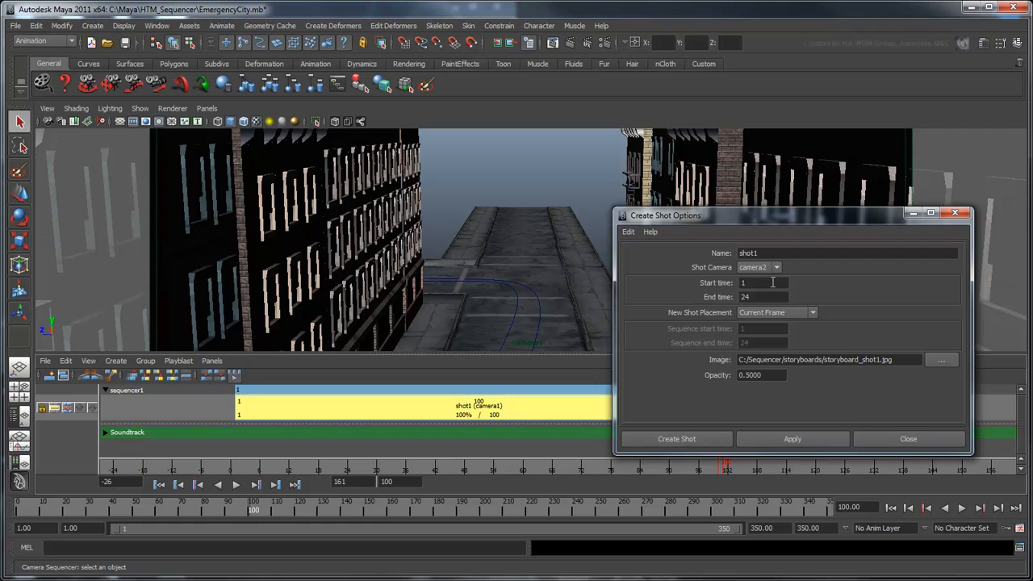
type("101")
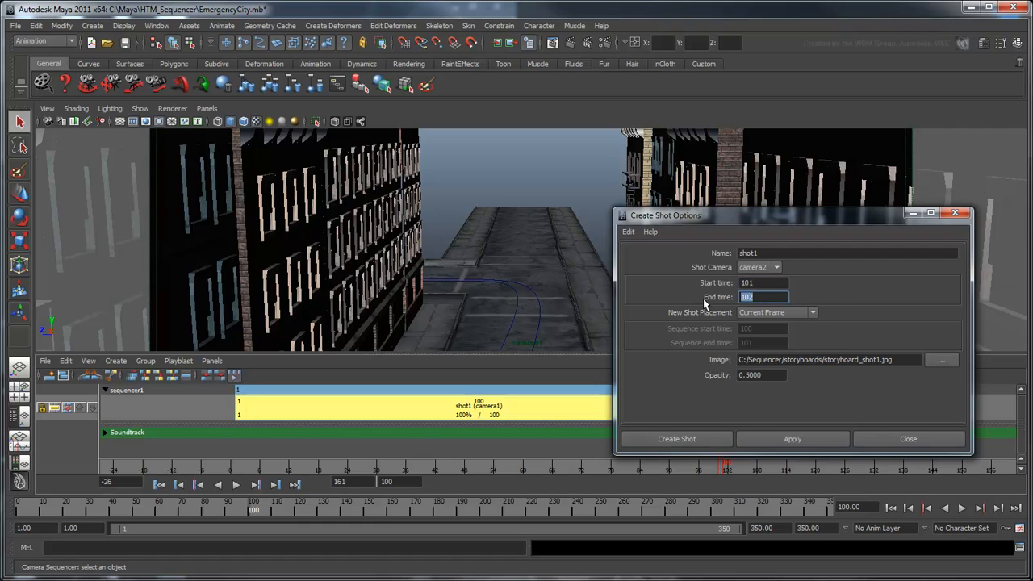
type("200")
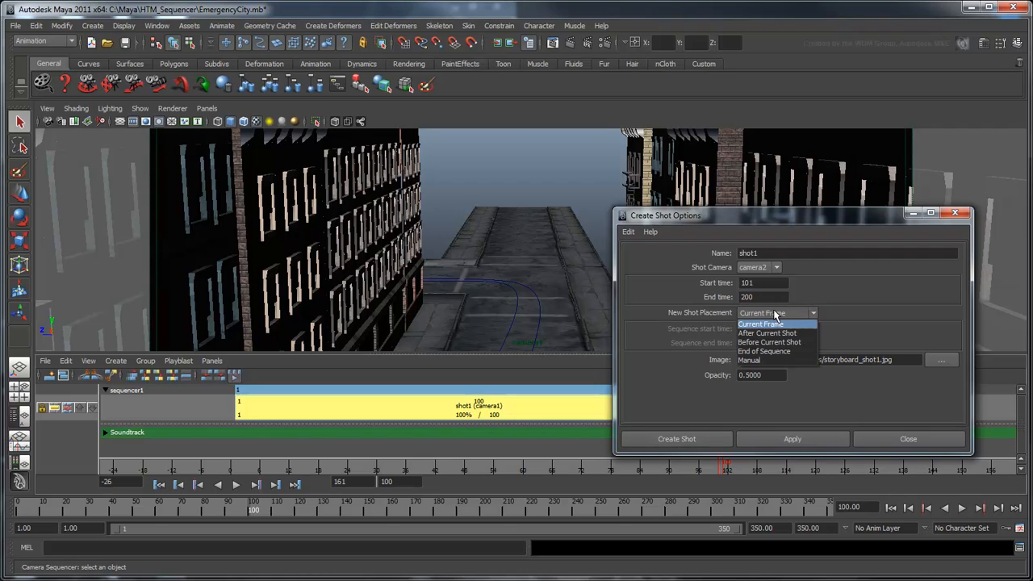
left_click(766, 333)
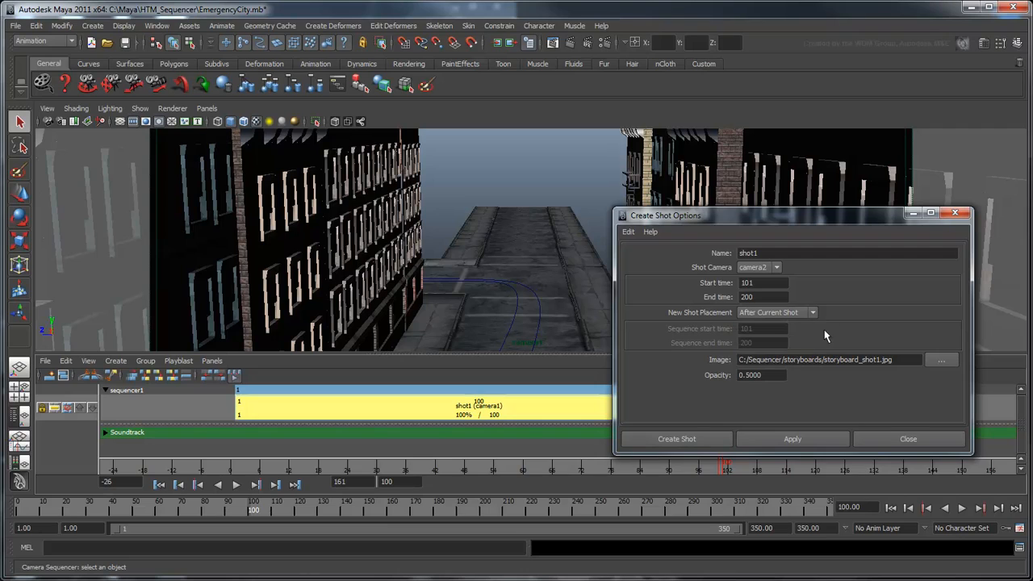
mouse_move(891, 332)
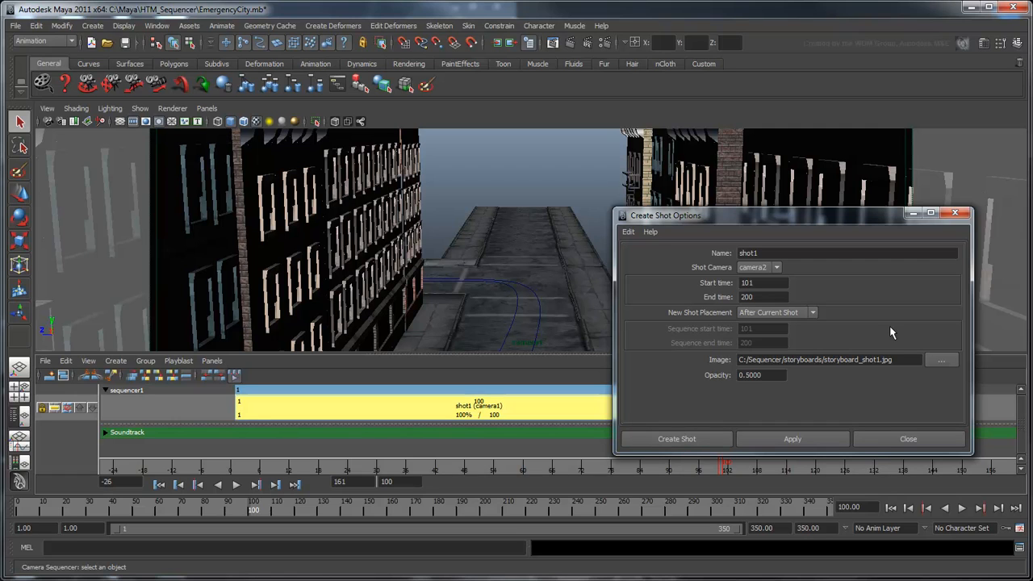
Step: Attach storyboard_shot2.jpg as the image and create the camera2 shot
left_click(943, 358)
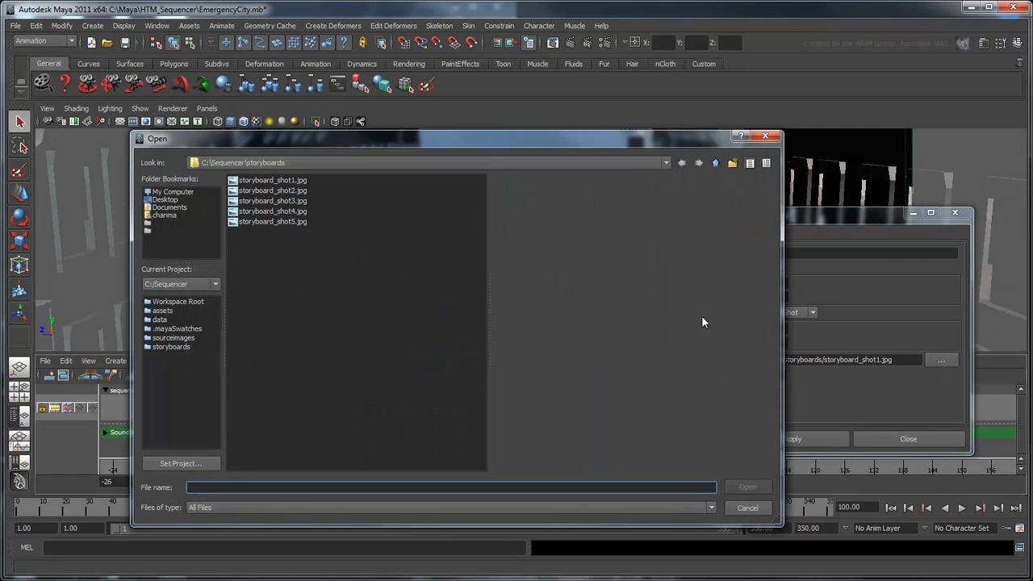
left_click(272, 191)
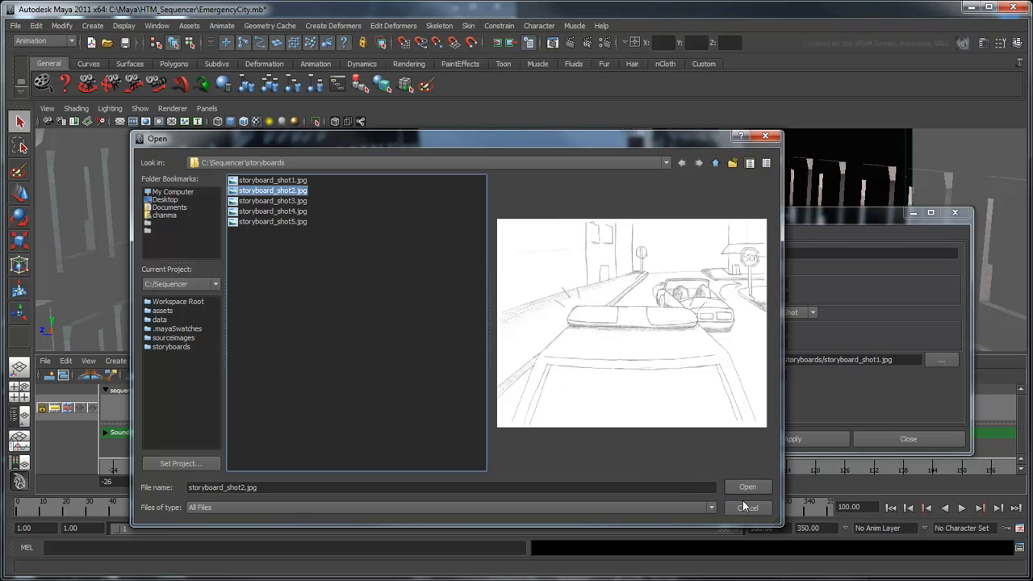
left_click(748, 487)
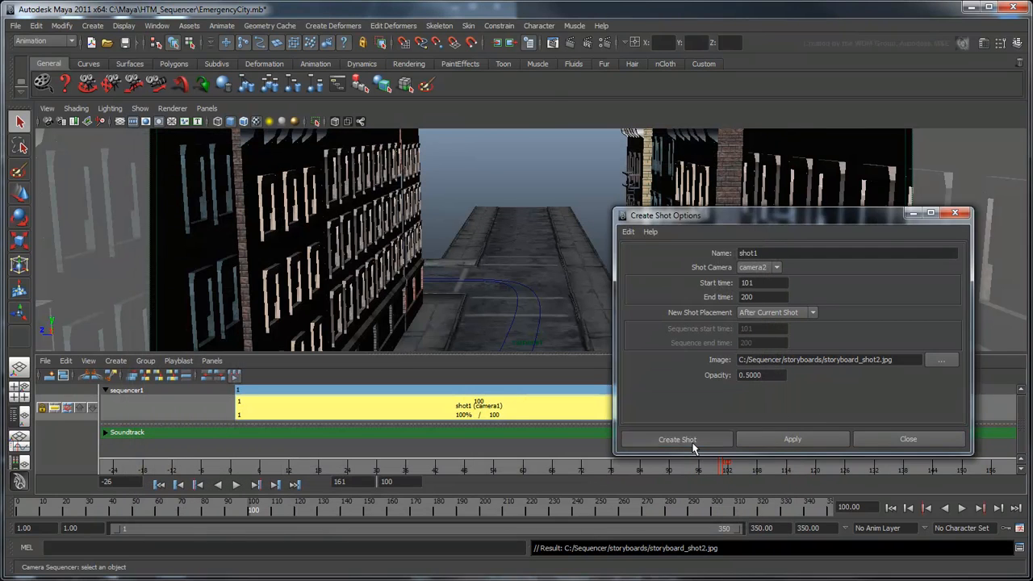
left_click(676, 439)
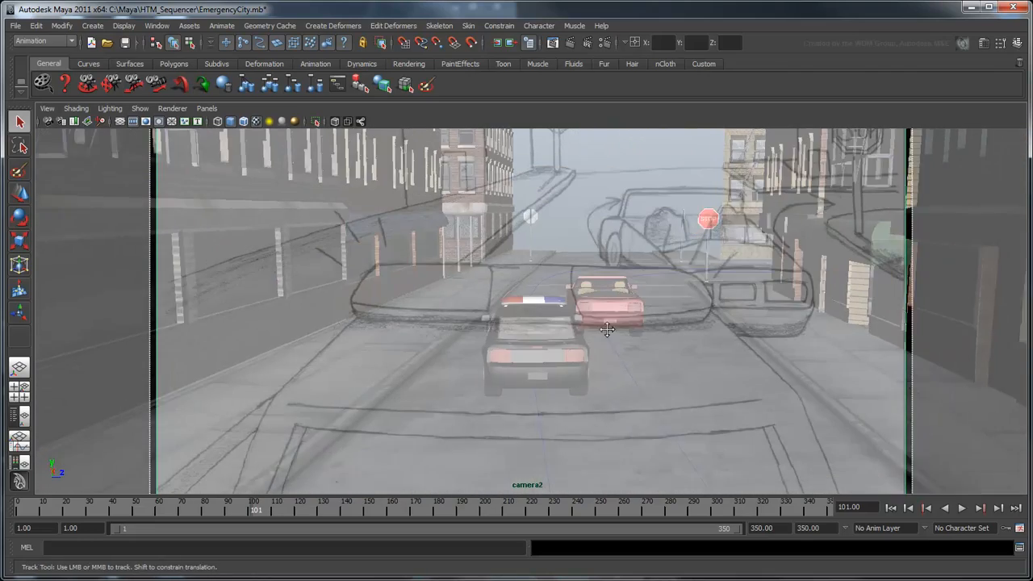
Step: Dolly camera2 in behind the police car's light bar to match the sketch
left_click_drag(607, 330, 708, 339)
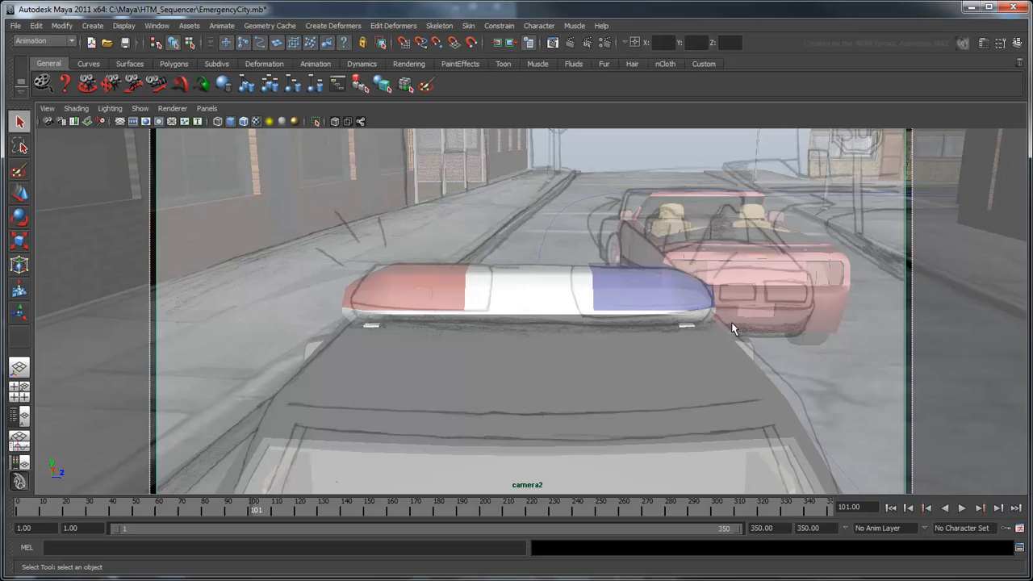
mouse_move(636, 170)
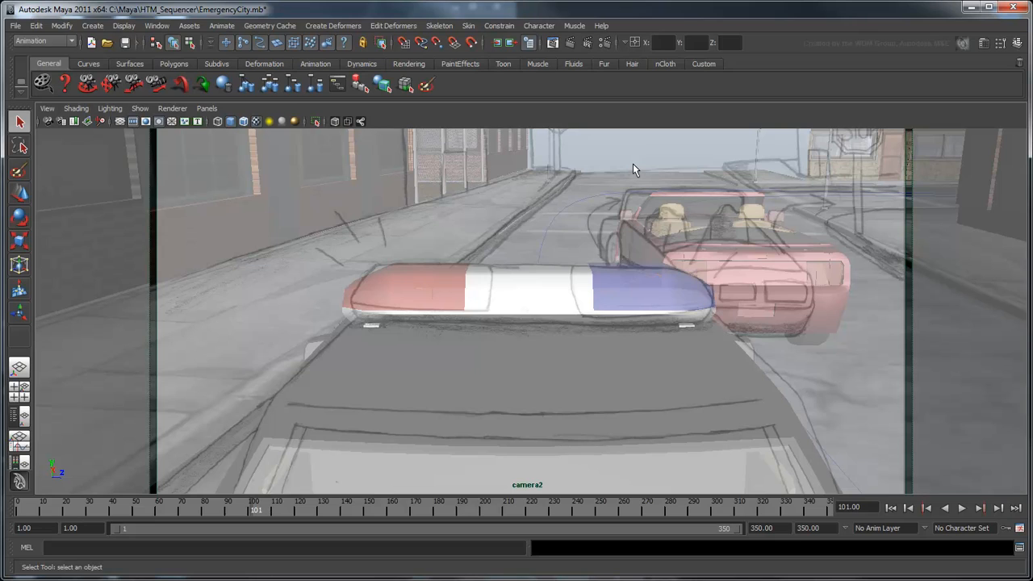
mouse_move(209, 145)
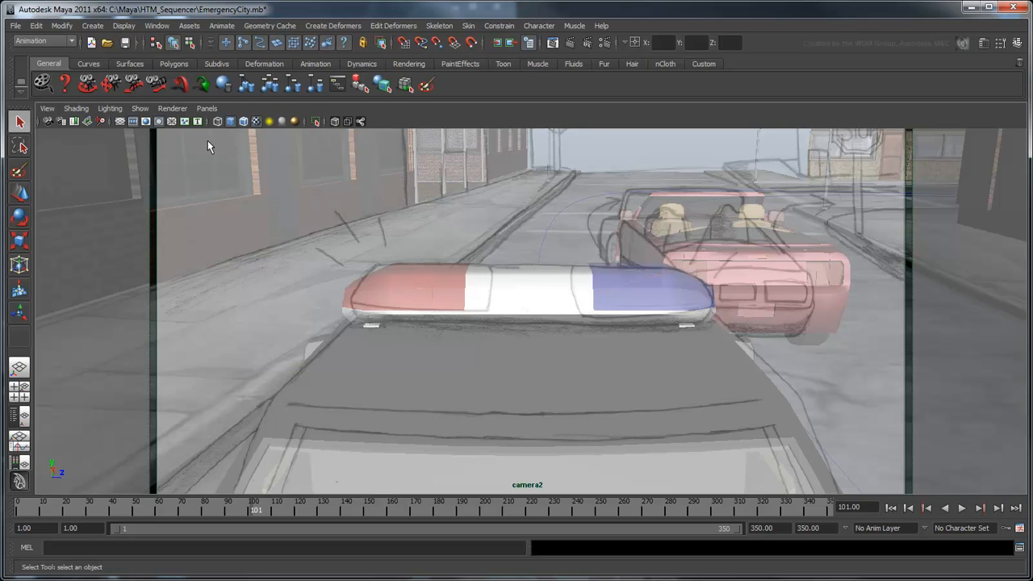
left_click(206, 108)
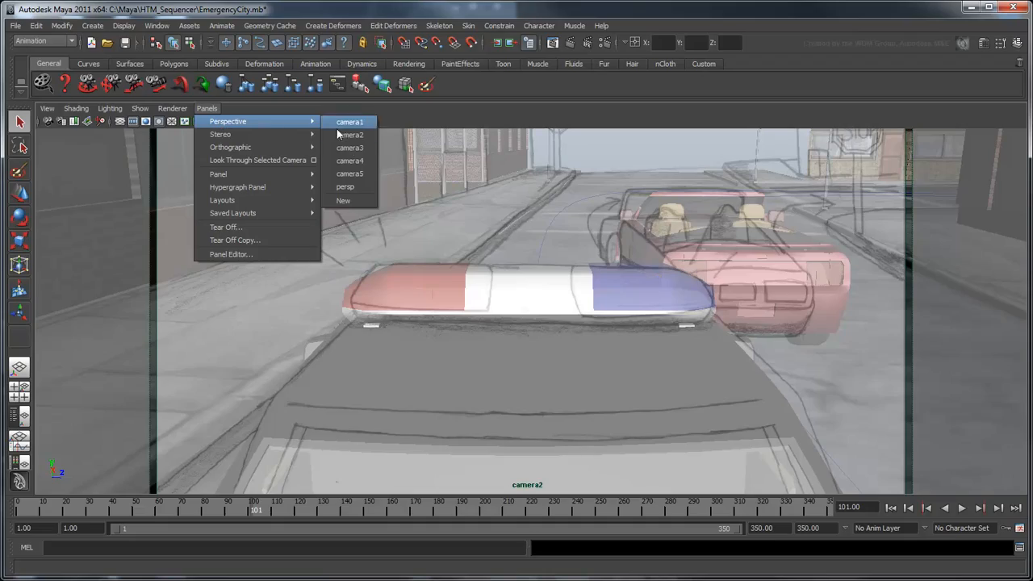
Step: In the persp view, add a Parent constraint attaching camera2 to the police car
left_click(345, 187)
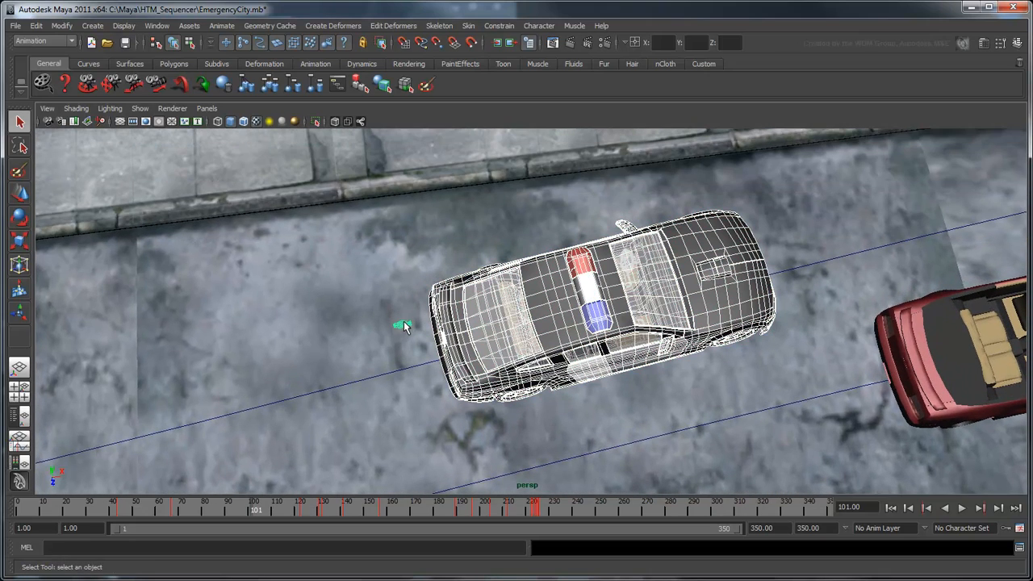
left_click(498, 26)
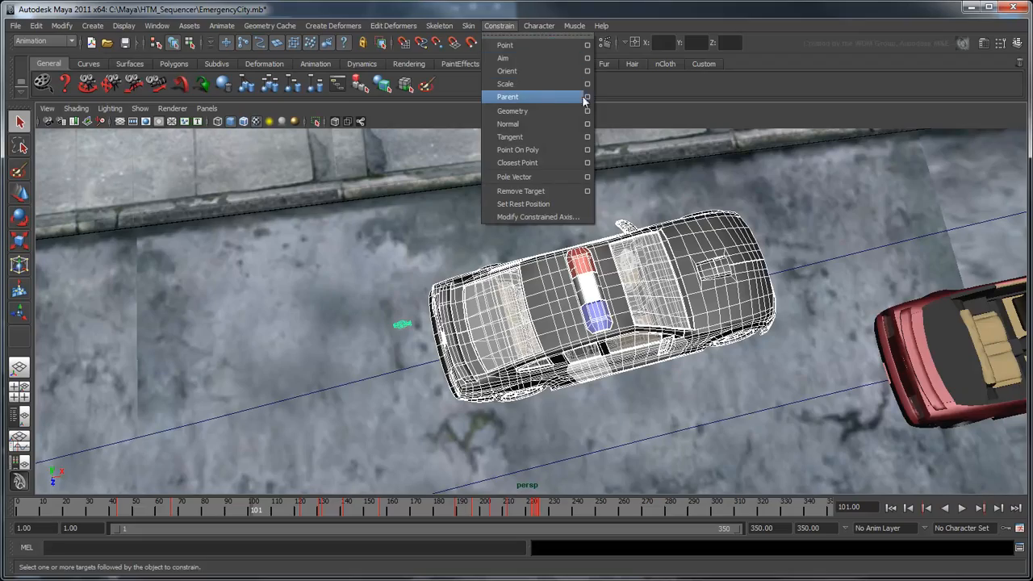
left_click(587, 97)
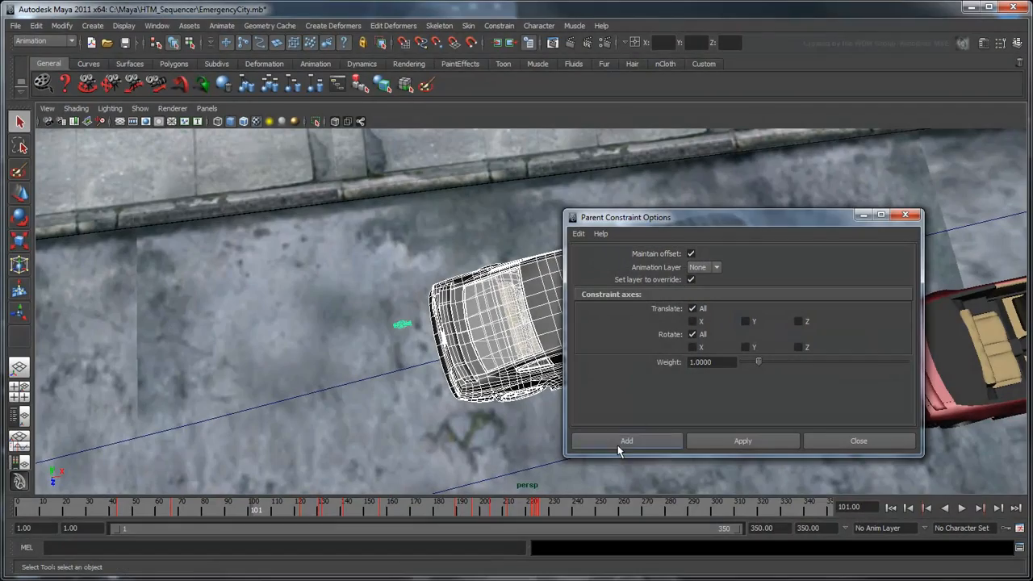
left_click(626, 441)
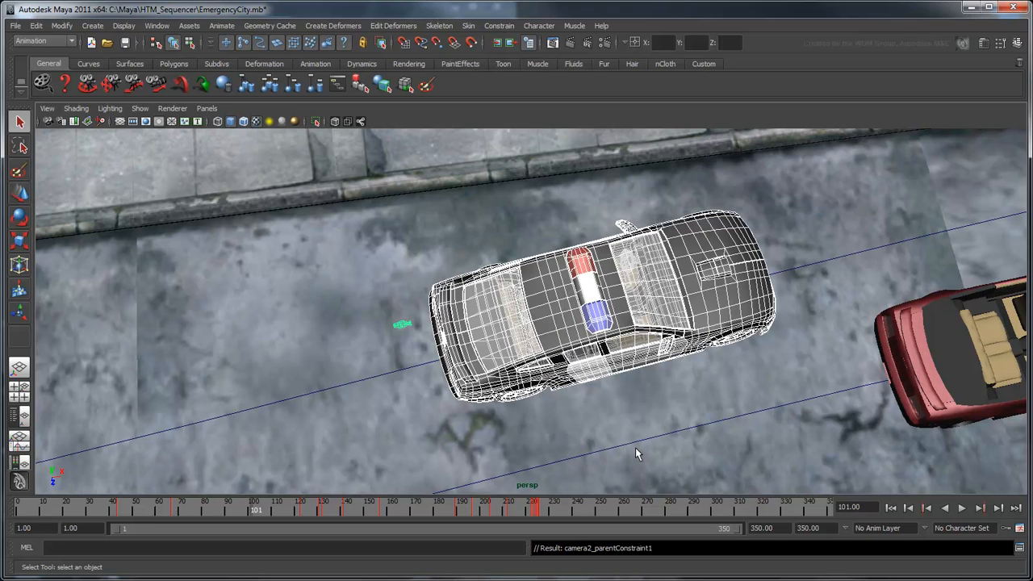
left_click(207, 109)
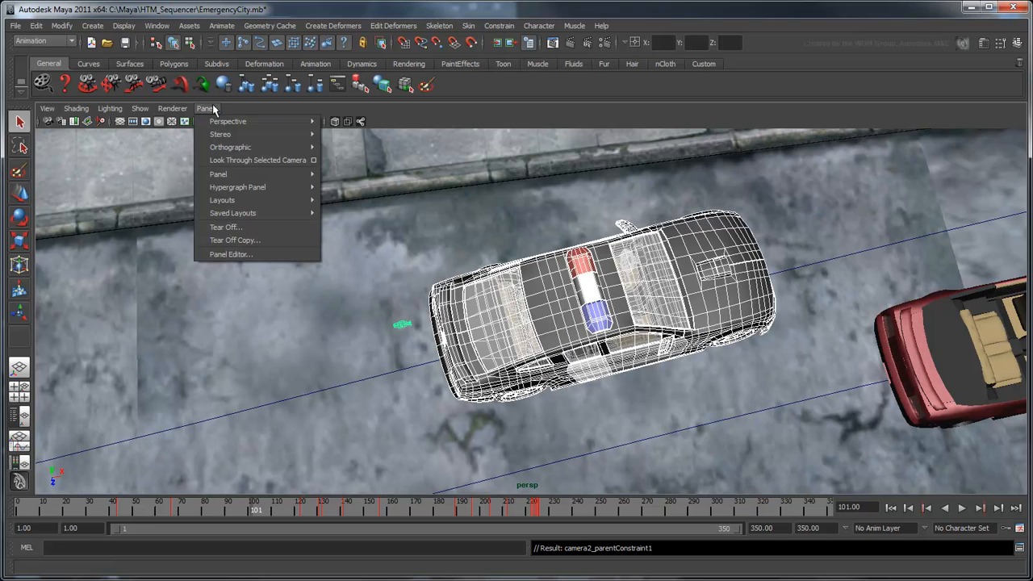
Step: Look through camera2 and scrub through shot2 to confirm it rides behind the police car
left_click(257, 159)
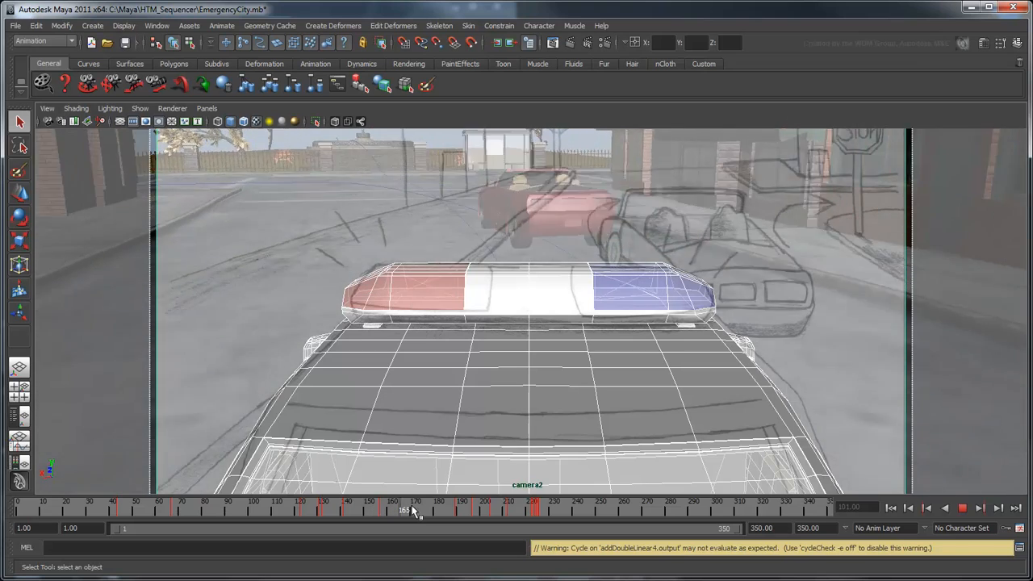
left_click_drag(404, 510, 490, 510)
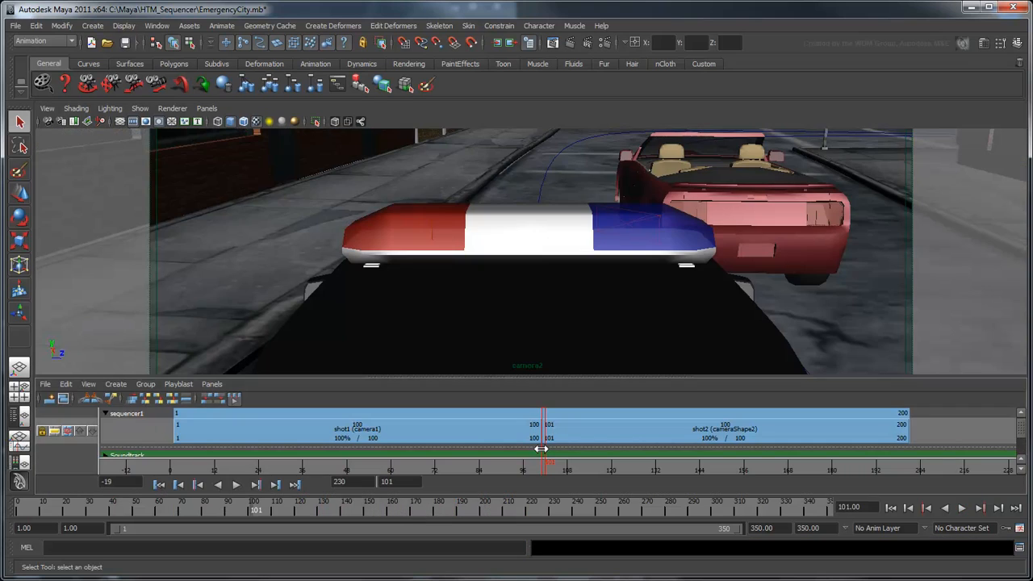
left_click_drag(541, 449, 652, 449)
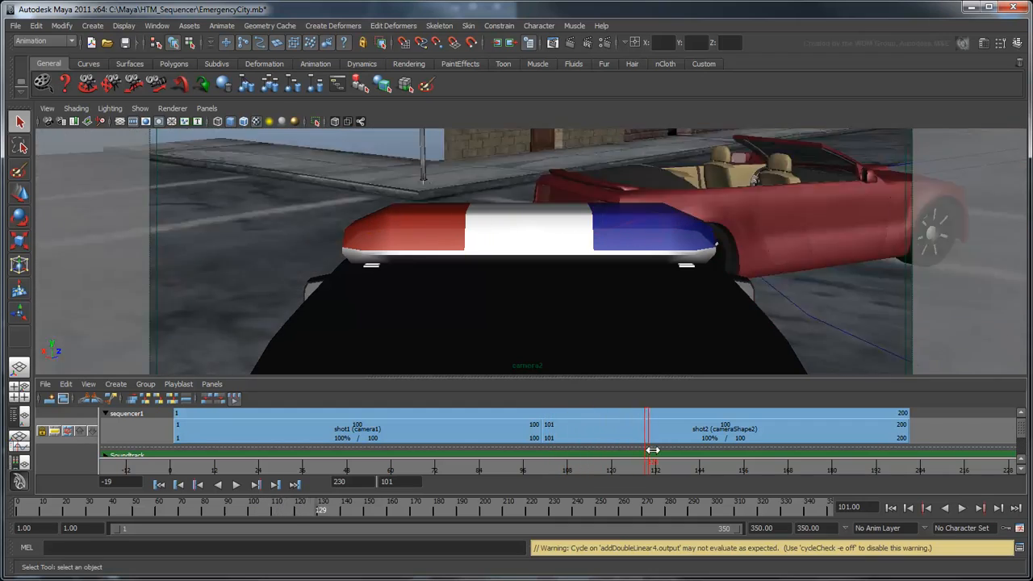
left_click_drag(652, 449, 811, 449)
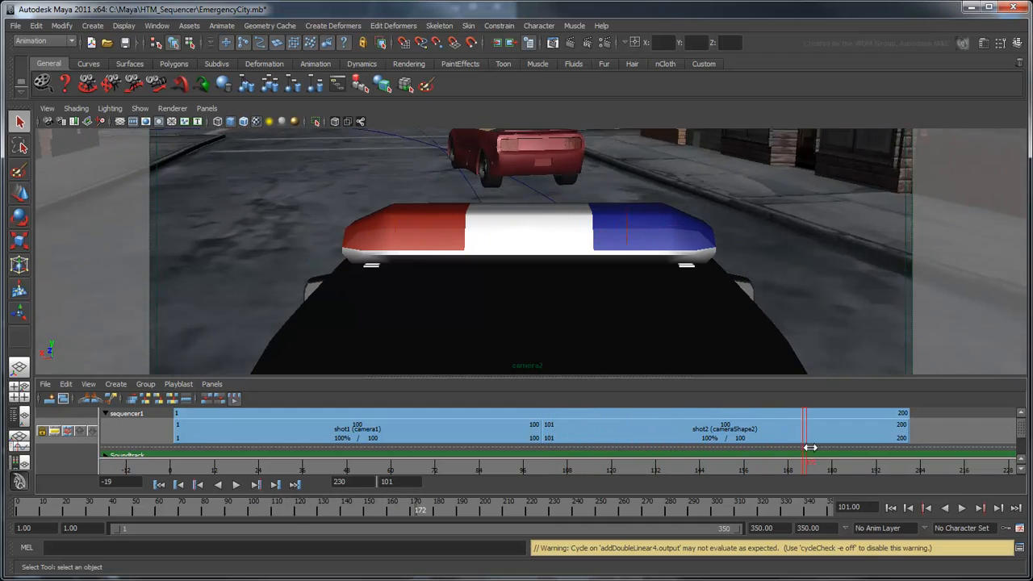
left_click_drag(810, 449, 904, 444)
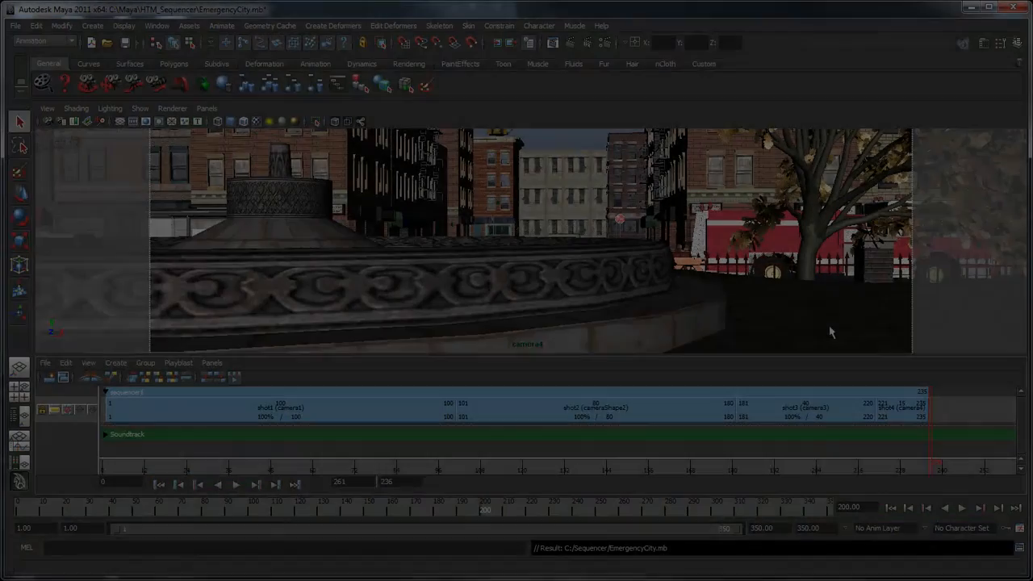
Step: Add further plaza shots after shot2, one placed on a second sequencer track
left_click(803, 410)
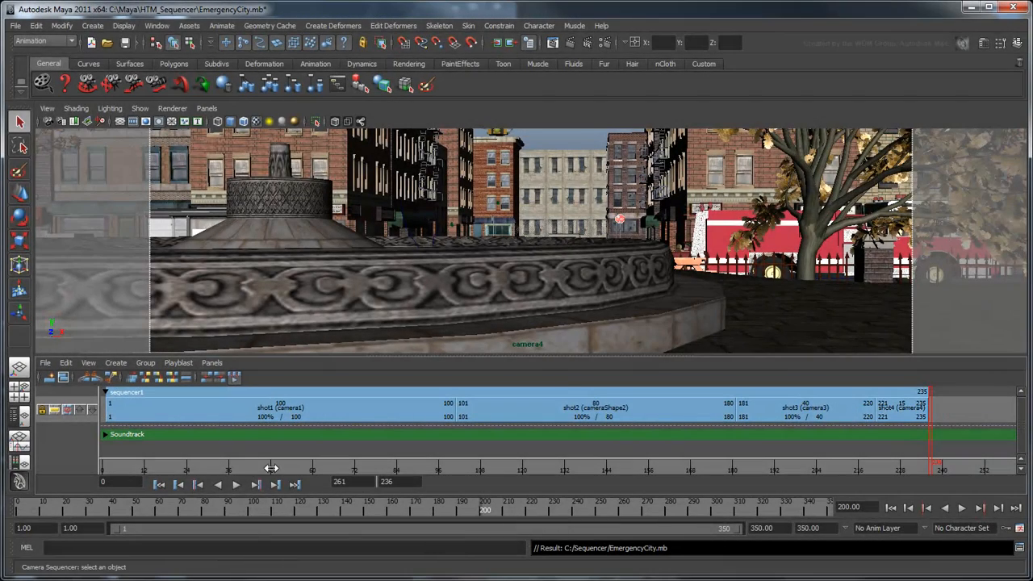
left_click(236, 484)
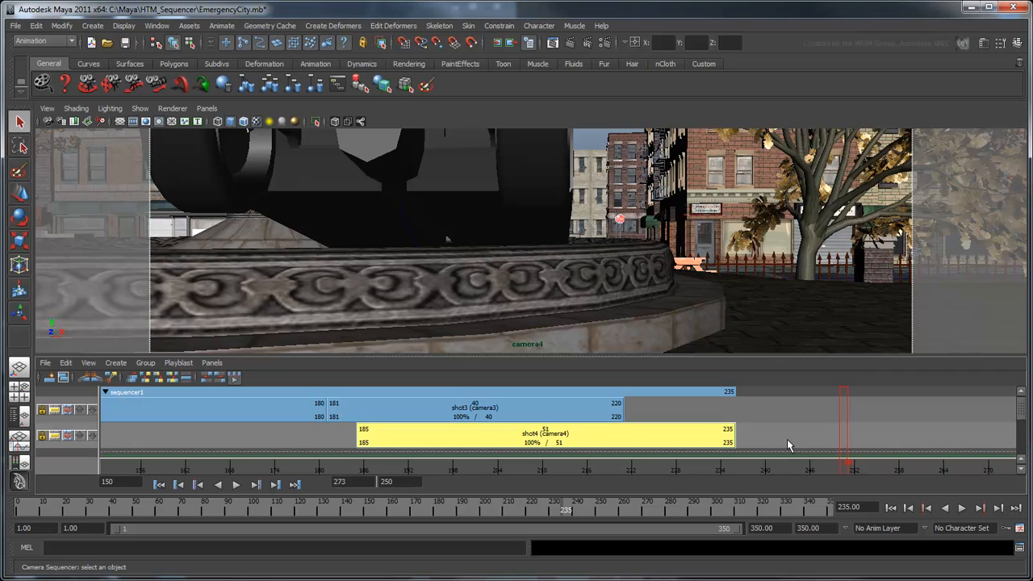
mouse_move(776, 445)
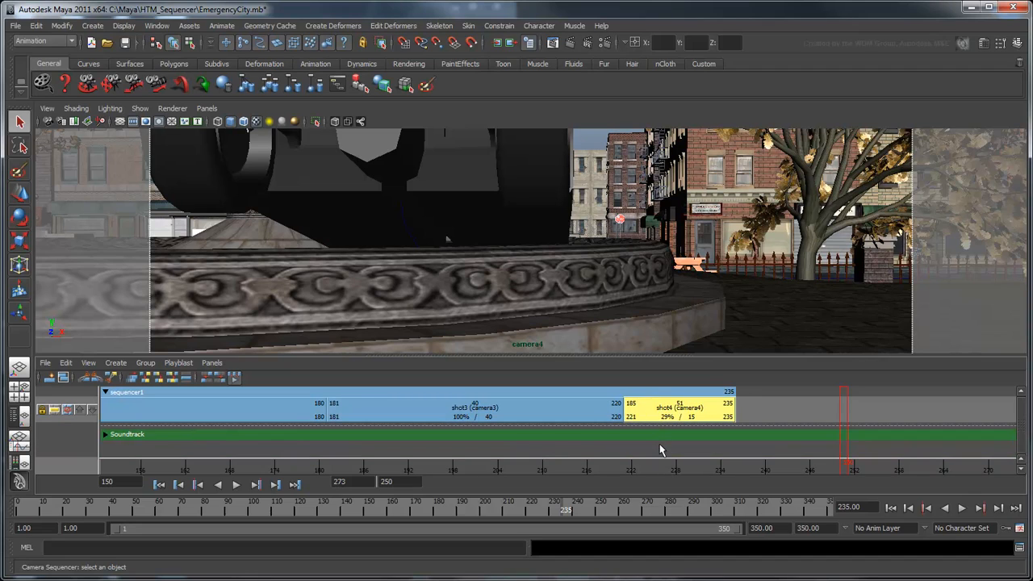
Step: Move the short plaza shot onto the main track after the fountain shot, ending at frame 235
left_click_drag(846, 455, 384, 449)
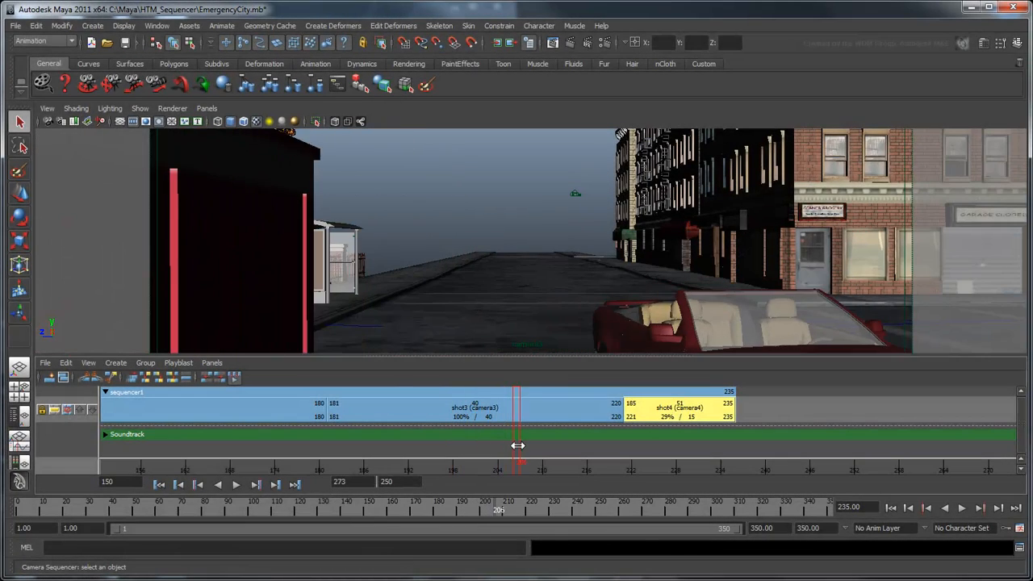
left_click_drag(519, 445, 607, 443)
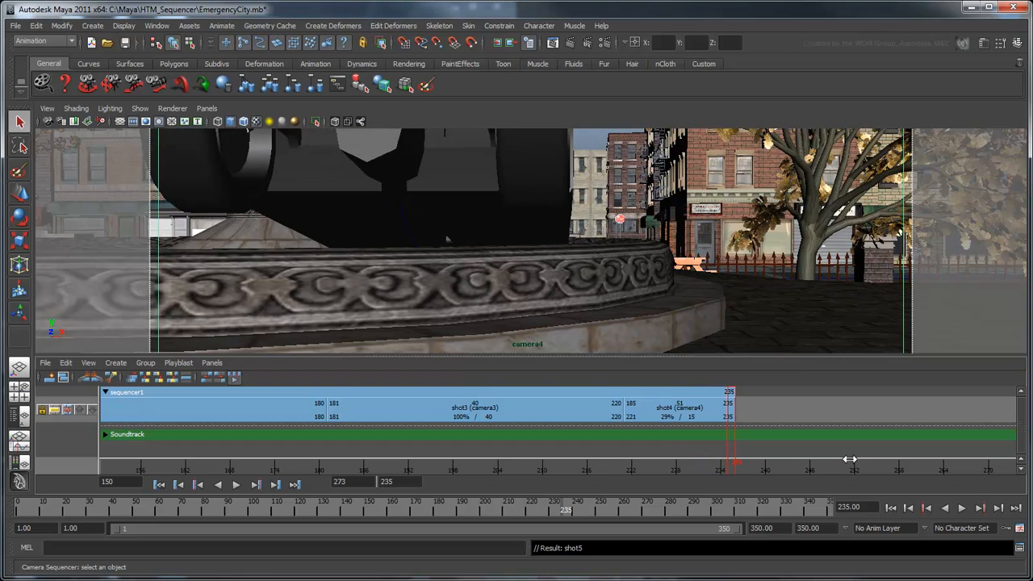
Step: Create a new shot with Start Time 236 and End Time 350
left_click(116, 362)
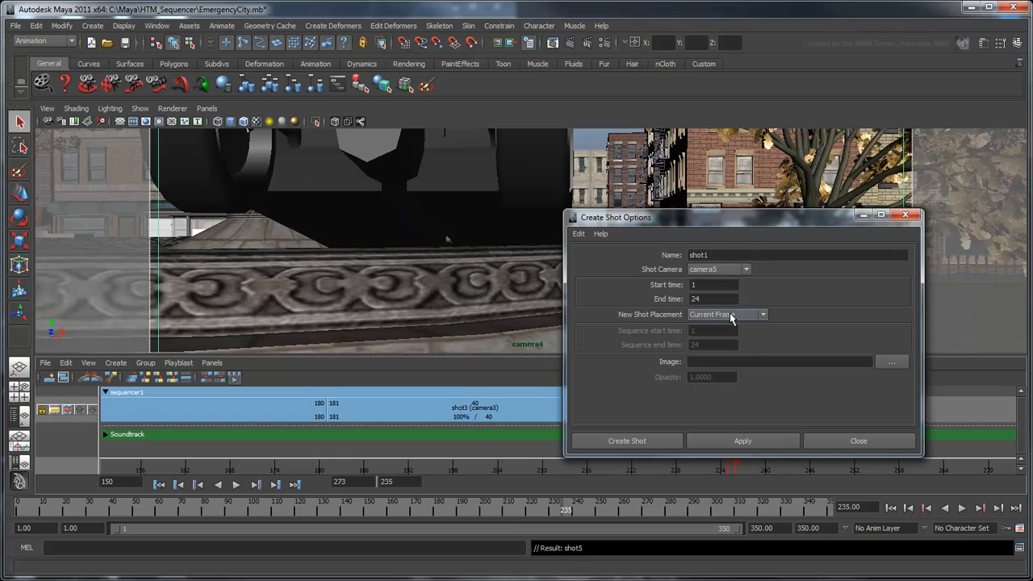
left_click(713, 284)
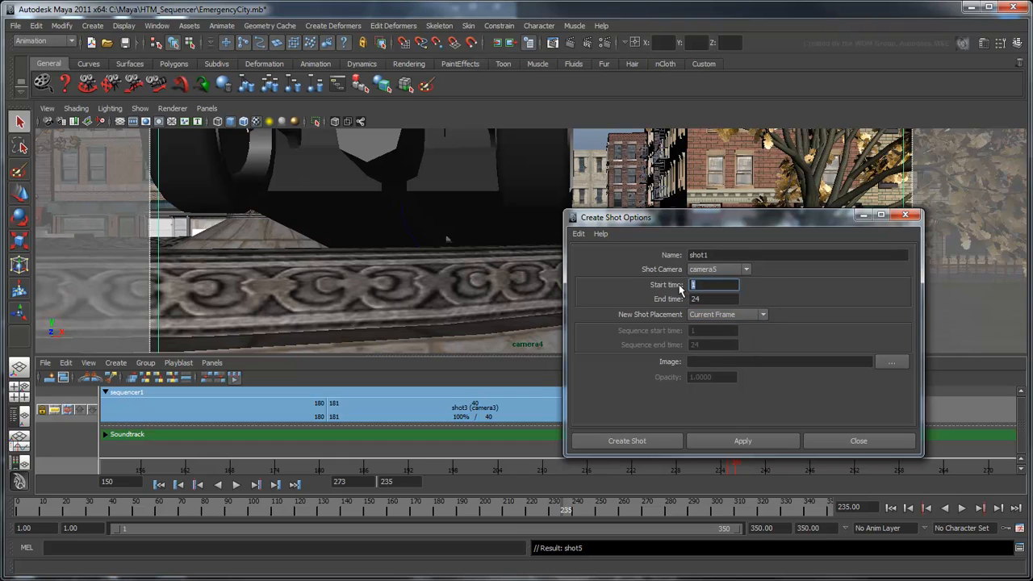
type("236")
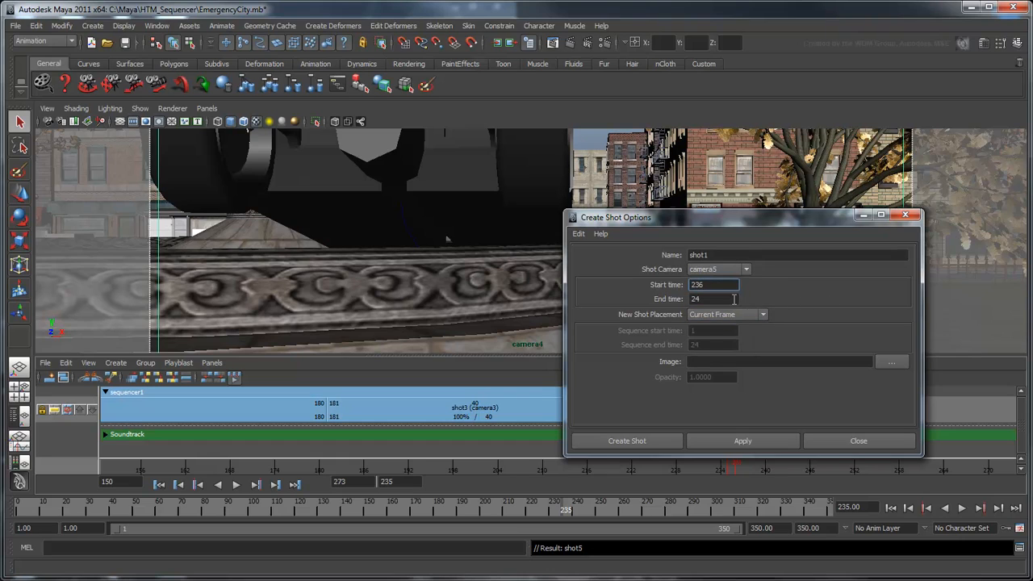
type("350")
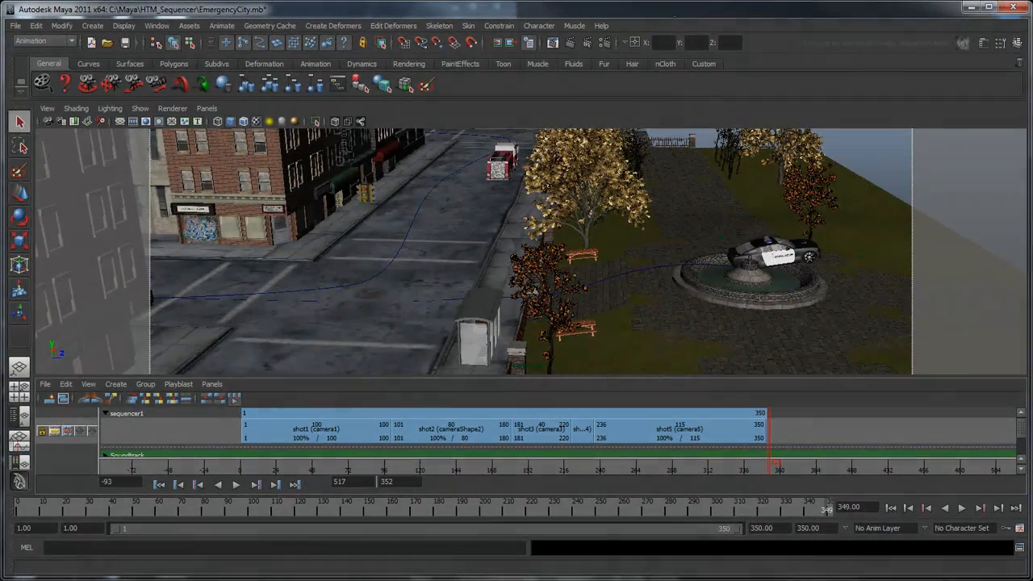
Step: Run Playblast Sequence to preview the whole camera sequence
left_click(178, 384)
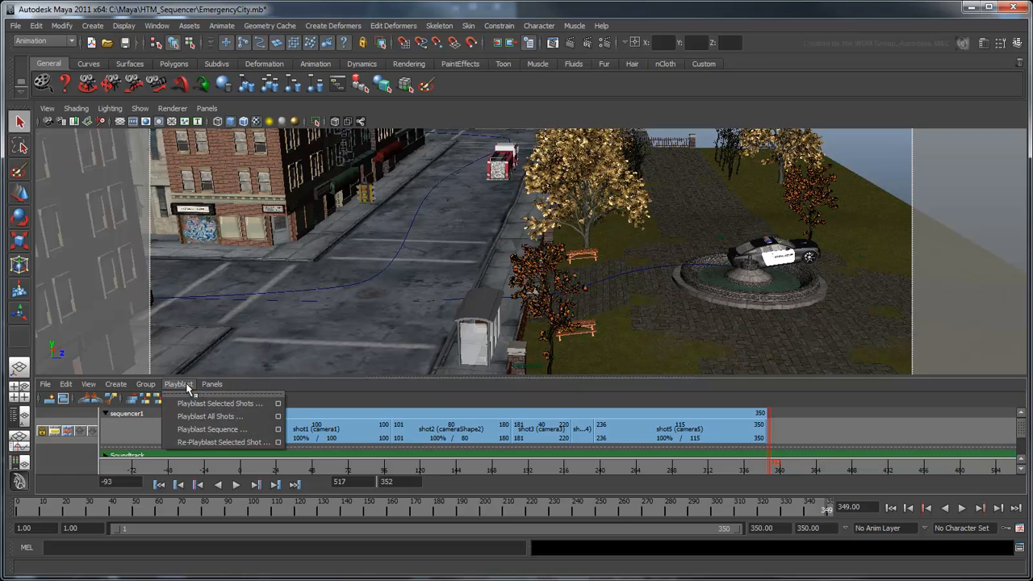
mouse_move(218, 429)
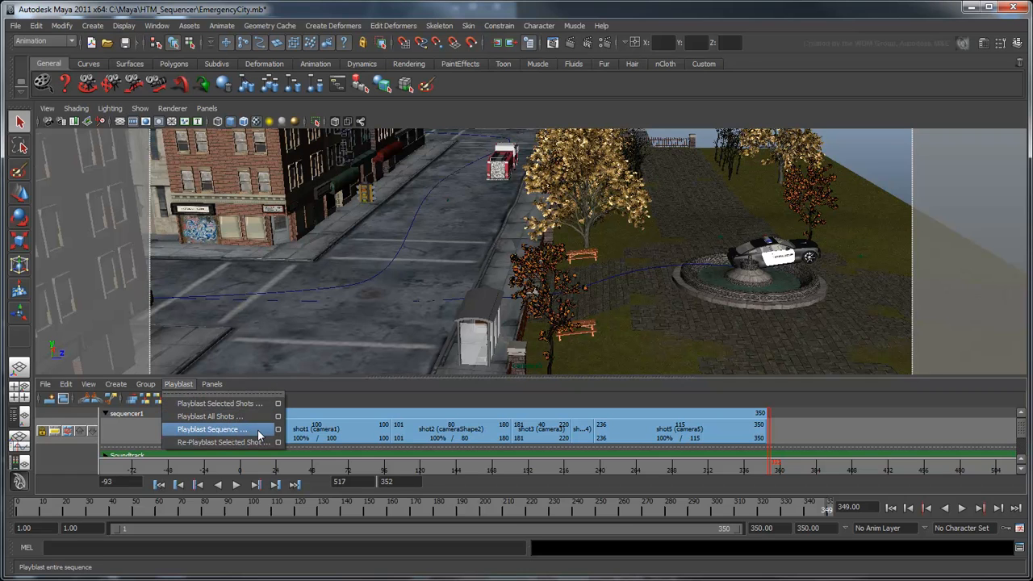
left_click(216, 430)
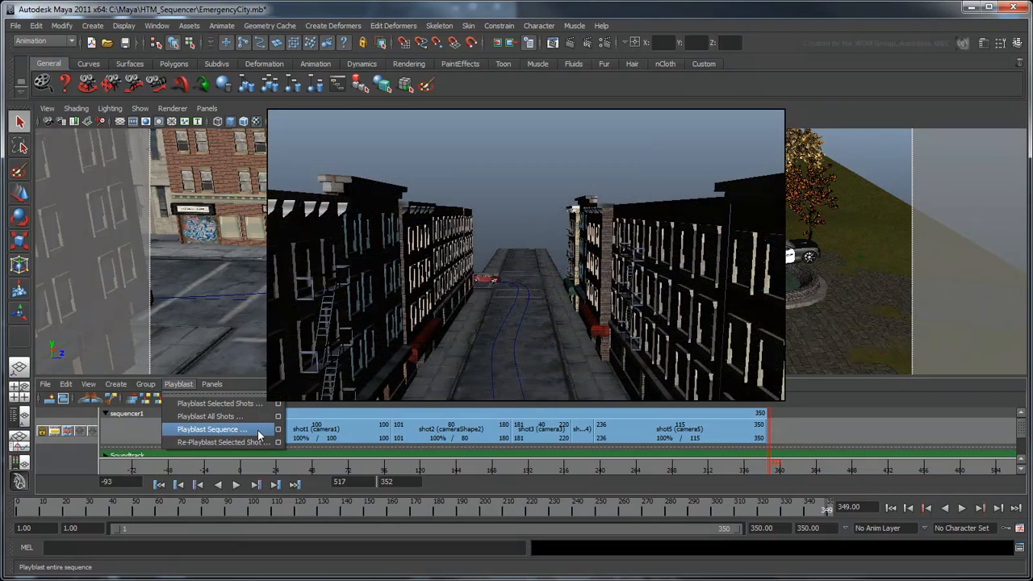